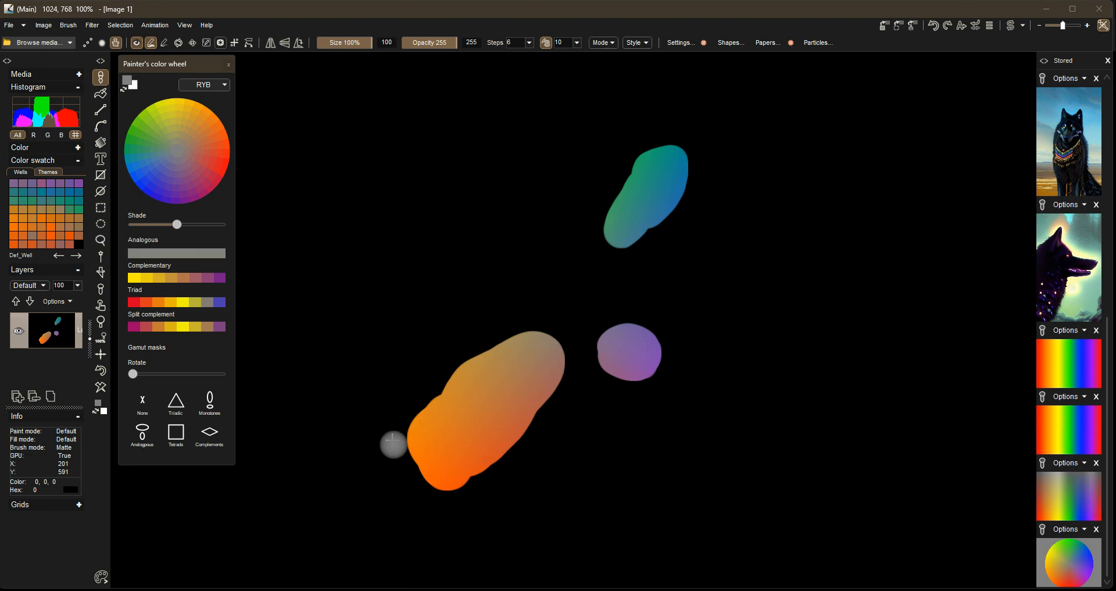
Load the colour wheel image from the Stored panel onto the canvas over the painted blobs.
{"action": "left_click", "coordinate": [209, 435]}
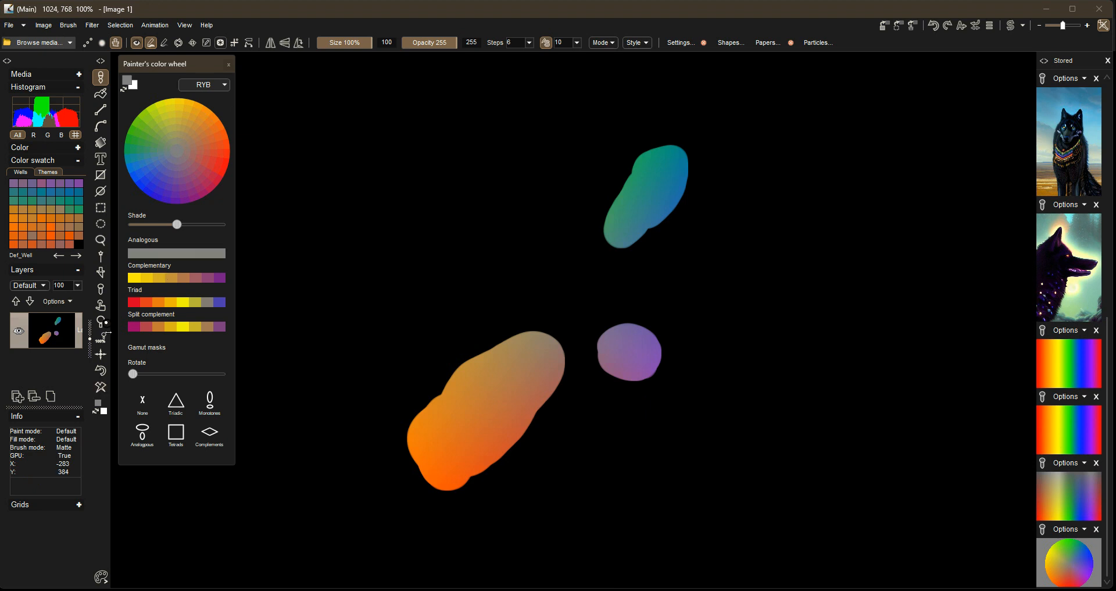
{"action": "mouse_move", "coordinate": [202, 115]}
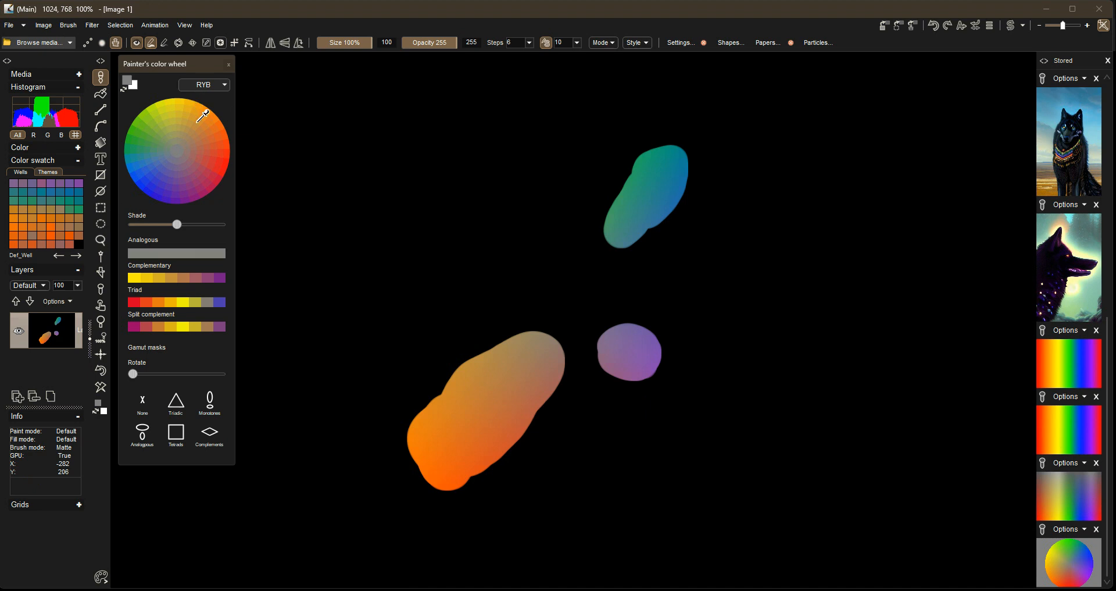
{"action": "left_click", "coordinate": [209, 435]}
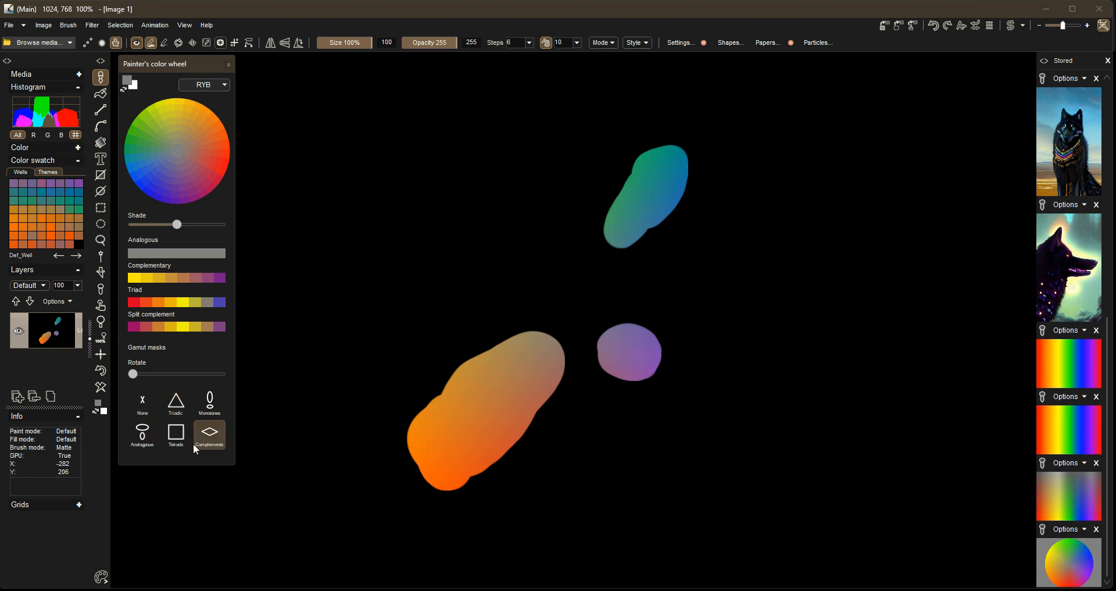
{"action": "mouse_move", "coordinate": [224, 425]}
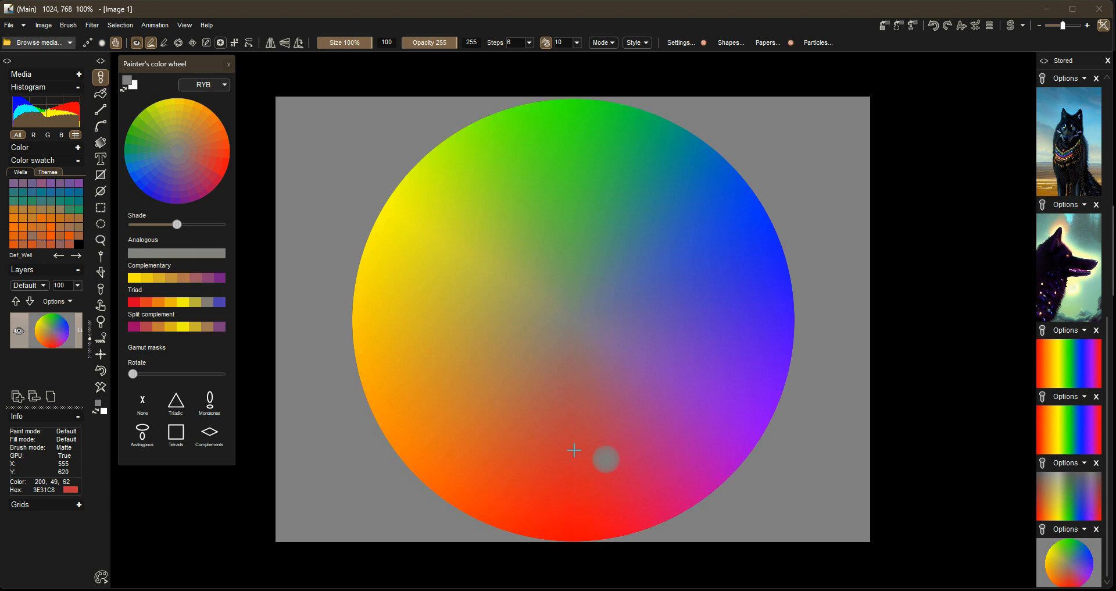
{"action": "mouse_move", "coordinate": [655, 328]}
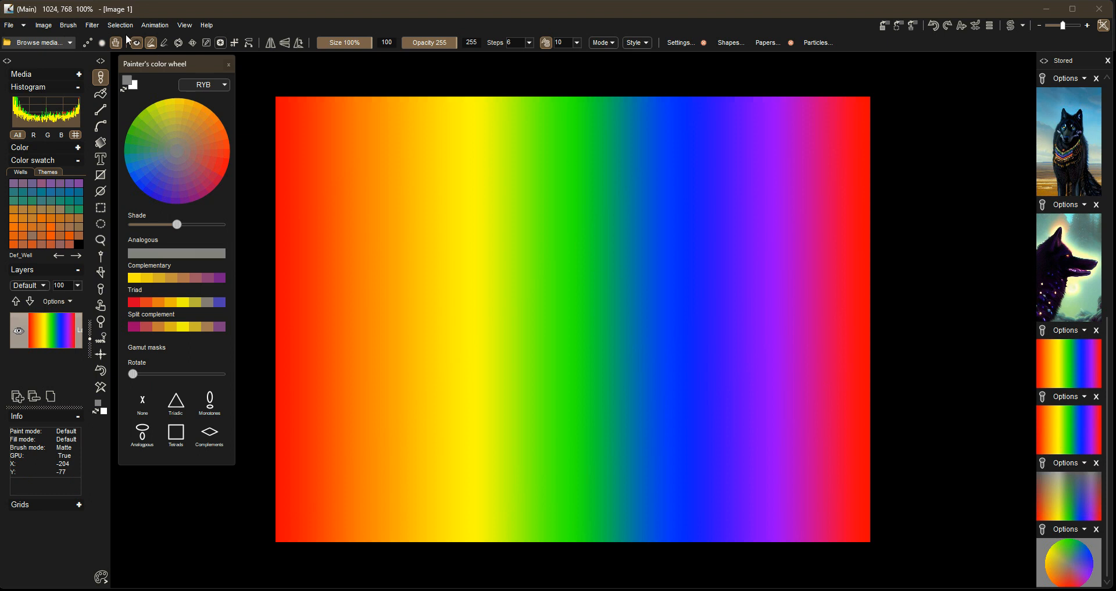
Use the Selection menu to make a rectangular selection for the grey fade, then deselect.
{"action": "left_click", "coordinate": [120, 25]}
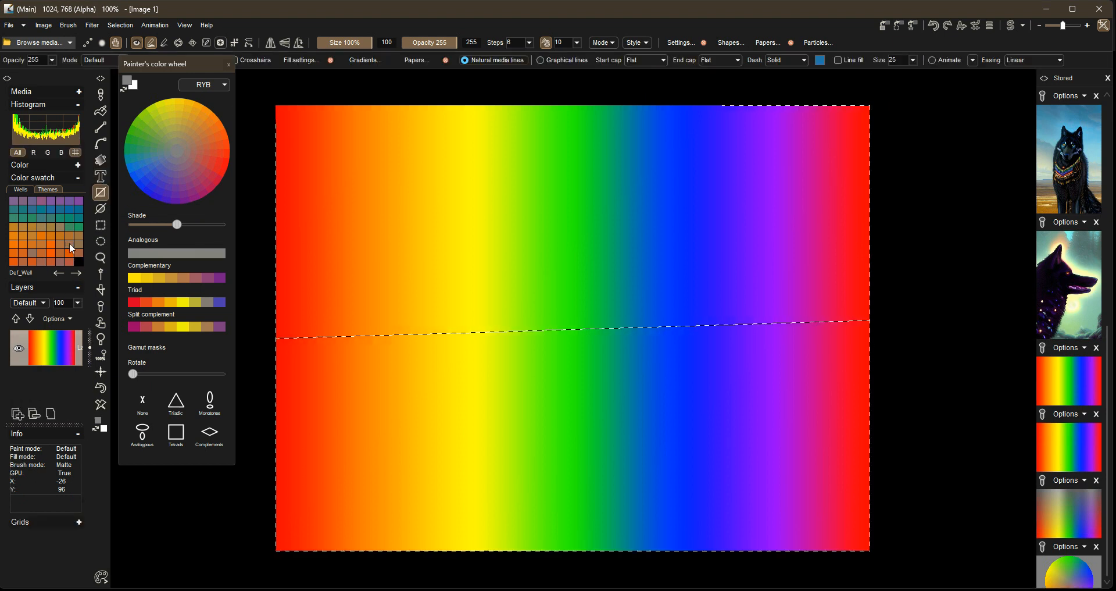
{"action": "mouse_move", "coordinate": [111, 338]}
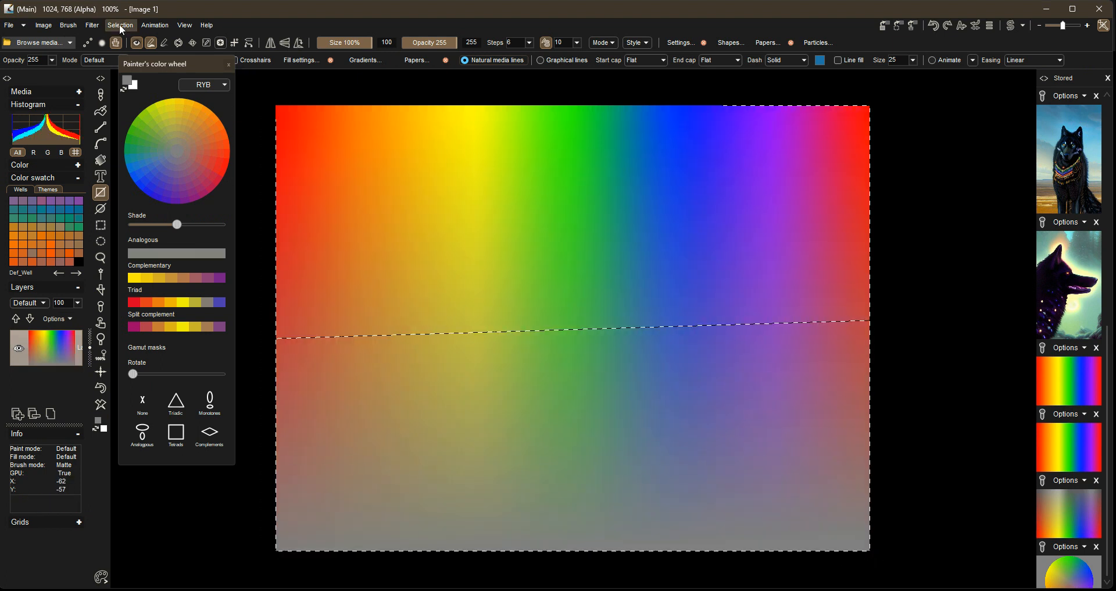
{"action": "left_click", "coordinate": [120, 24]}
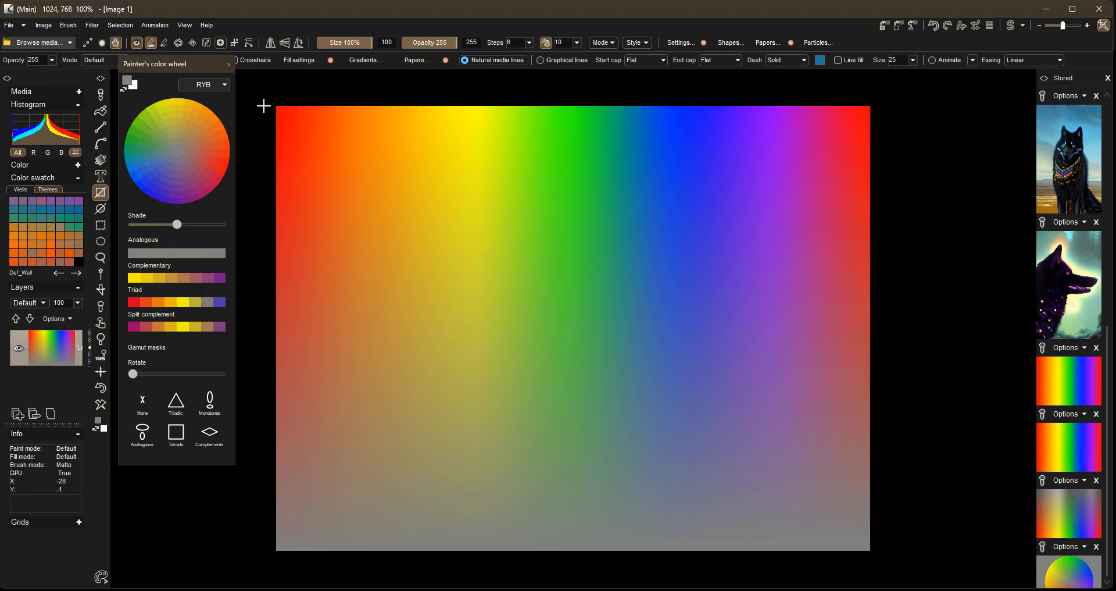
{"action": "mouse_move", "coordinate": [761, 115]}
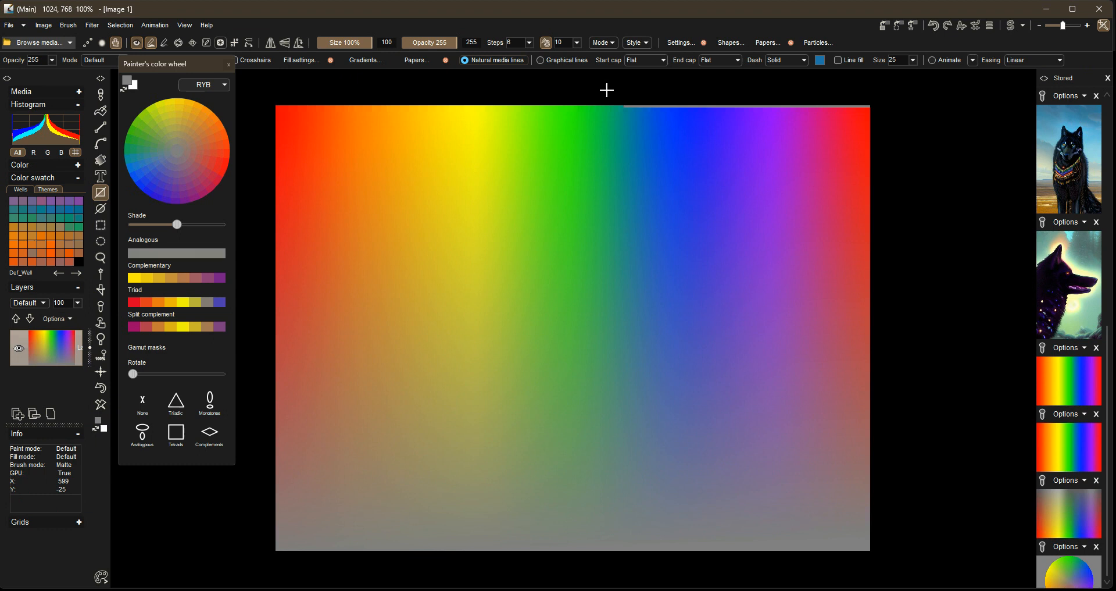
{"action": "mouse_move", "coordinate": [273, 33]}
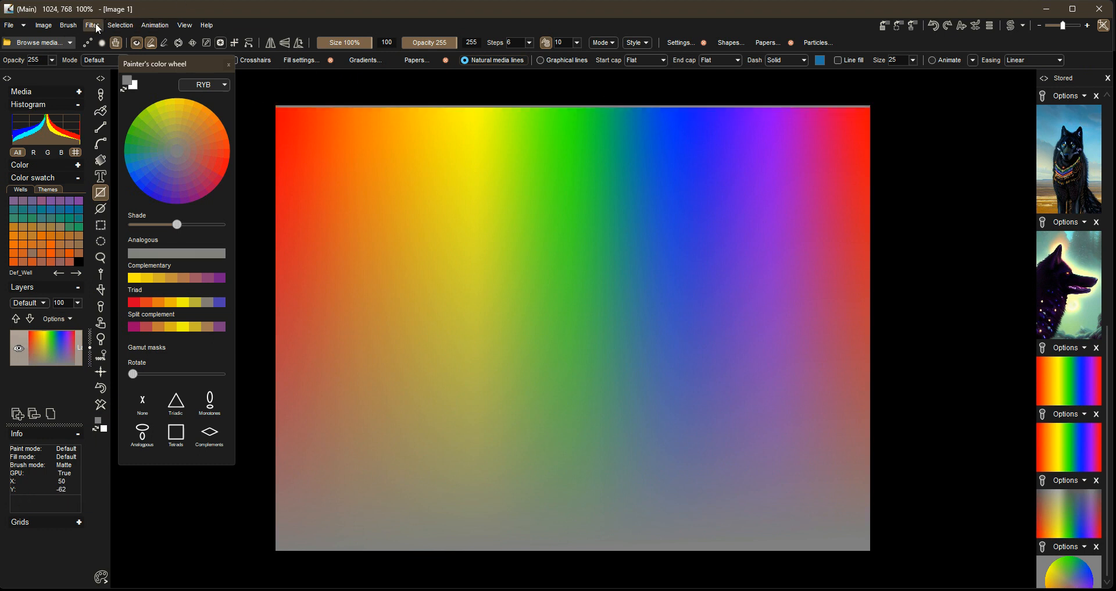
Apply the Polar warp filter to bend the spectrum into a circular colour wheel.
{"action": "left_click", "coordinate": [91, 24]}
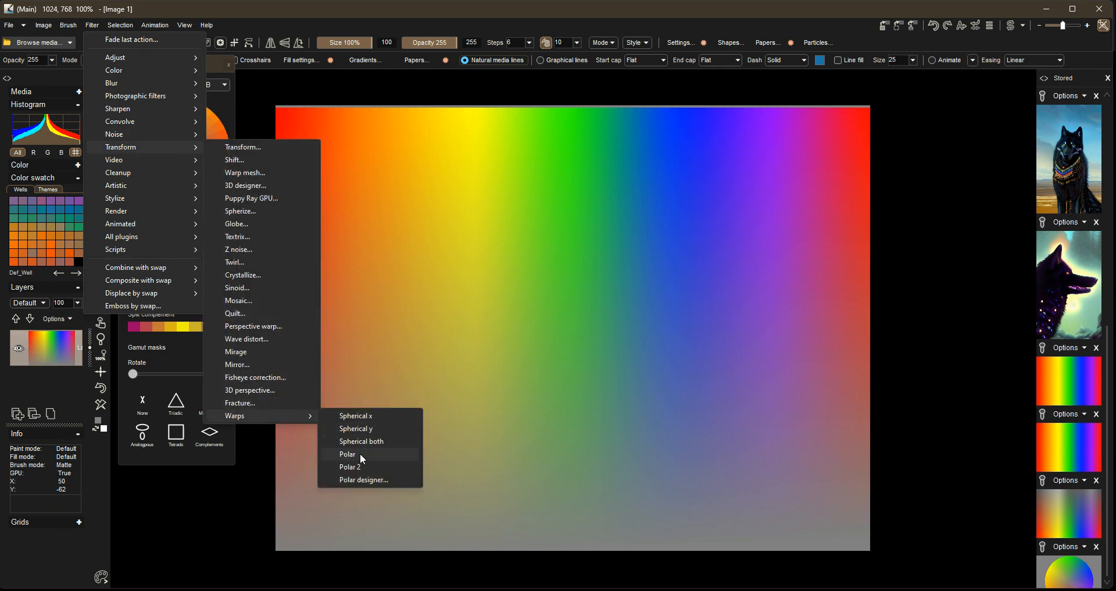
{"action": "left_click", "coordinate": [347, 454]}
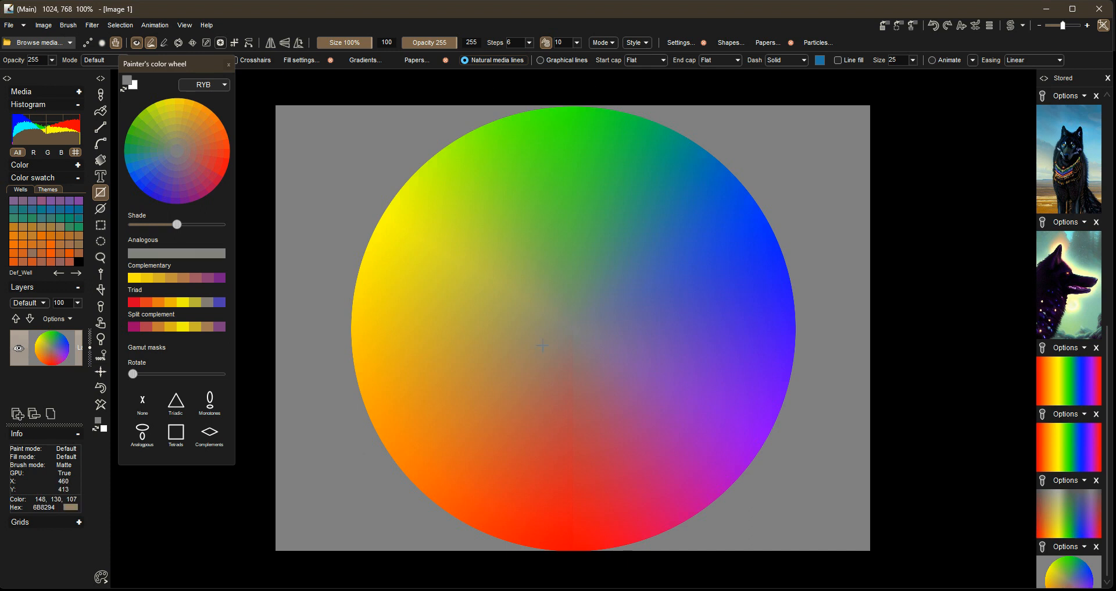
{"action": "mouse_move", "coordinate": [556, 255]}
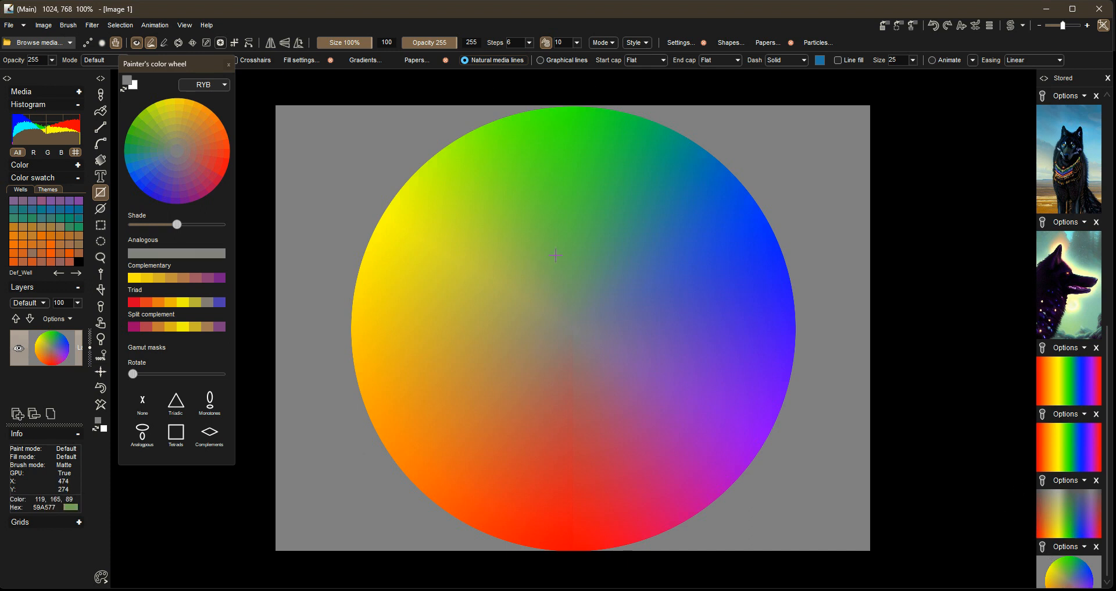
{"action": "mouse_move", "coordinate": [477, 183]}
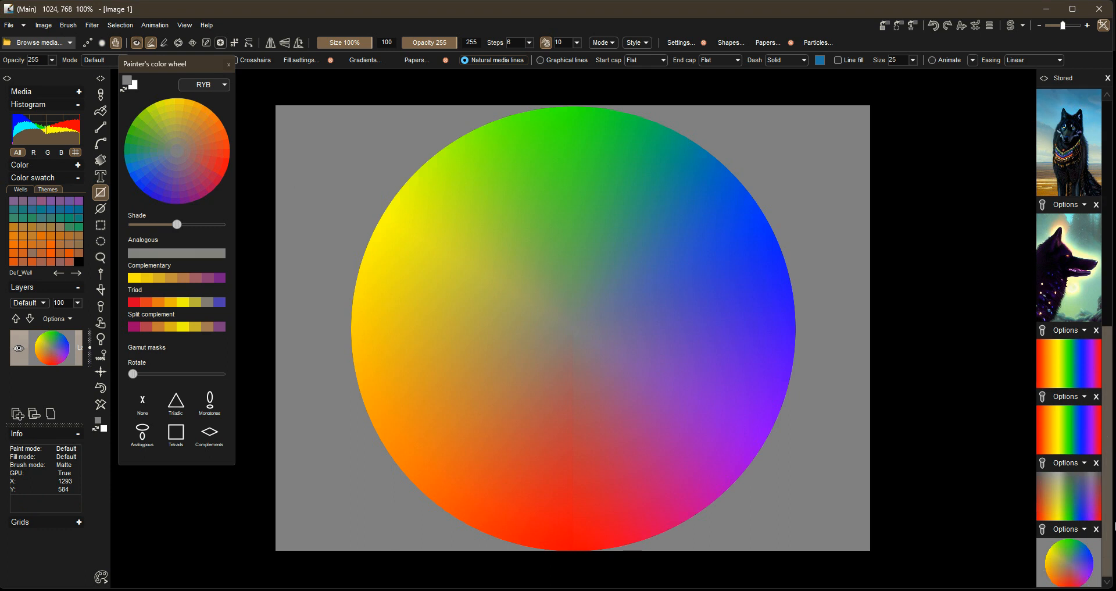
{"action": "mouse_move", "coordinate": [925, 63]}
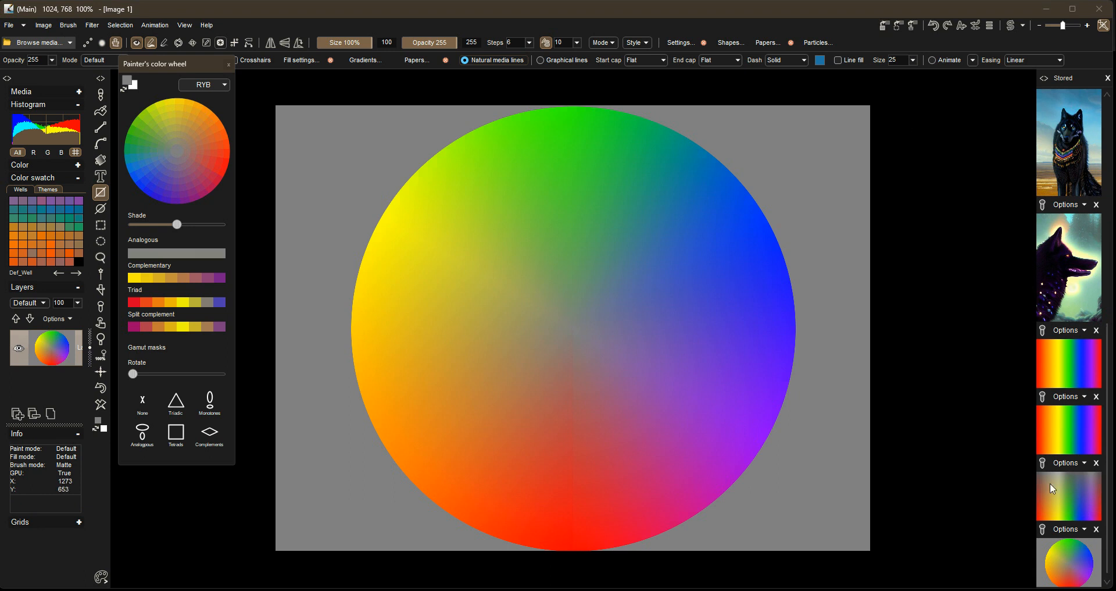
Scroll the Stored panel to add the colour wheel as a new stored thumbnail.
{"action": "scroll", "scroll_direction": "down", "scroll_amount": 3}
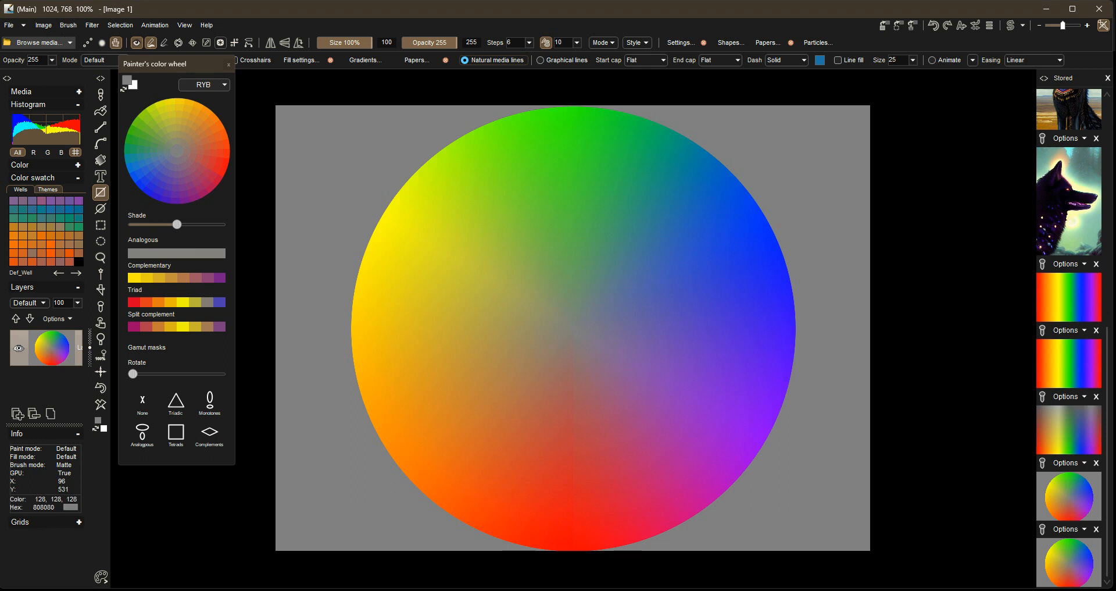
{"action": "mouse_move", "coordinate": [199, 179]}
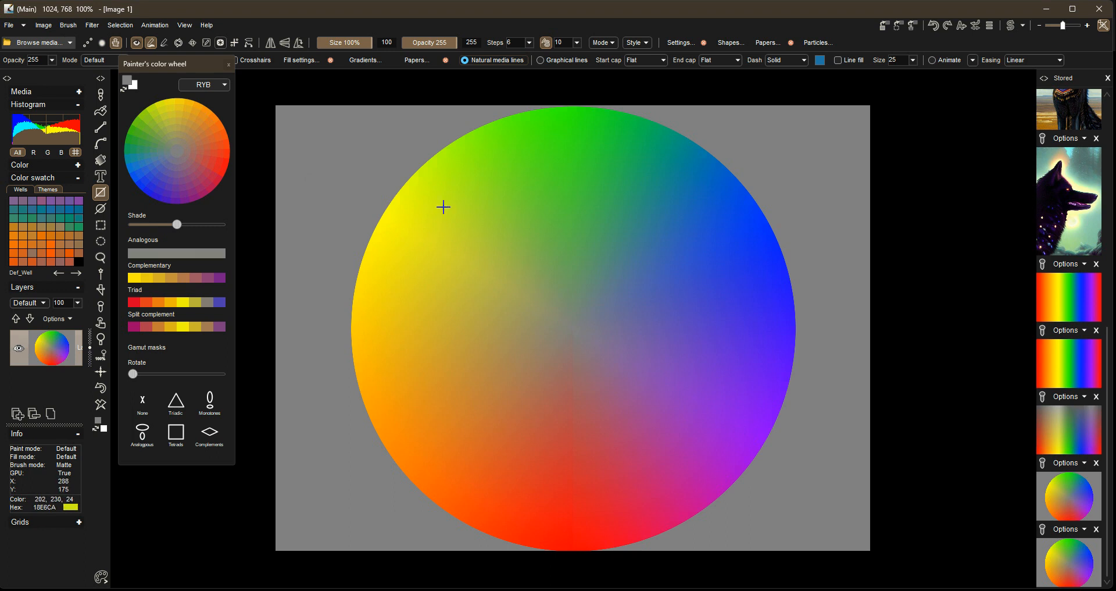
{"action": "mouse_move", "coordinate": [481, 210]}
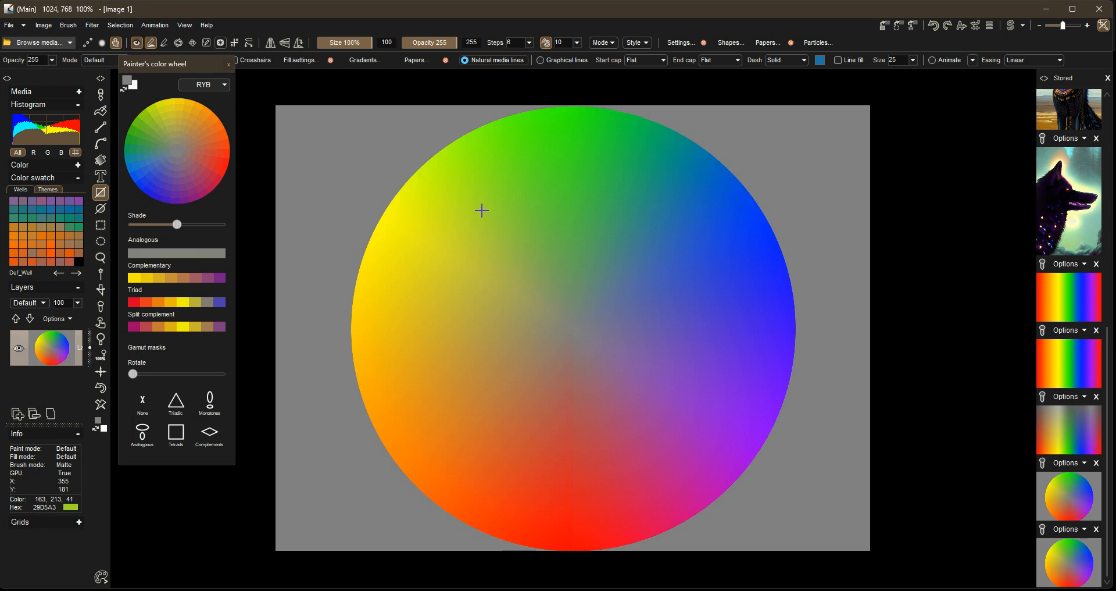
{"action": "mouse_move", "coordinate": [421, 349]}
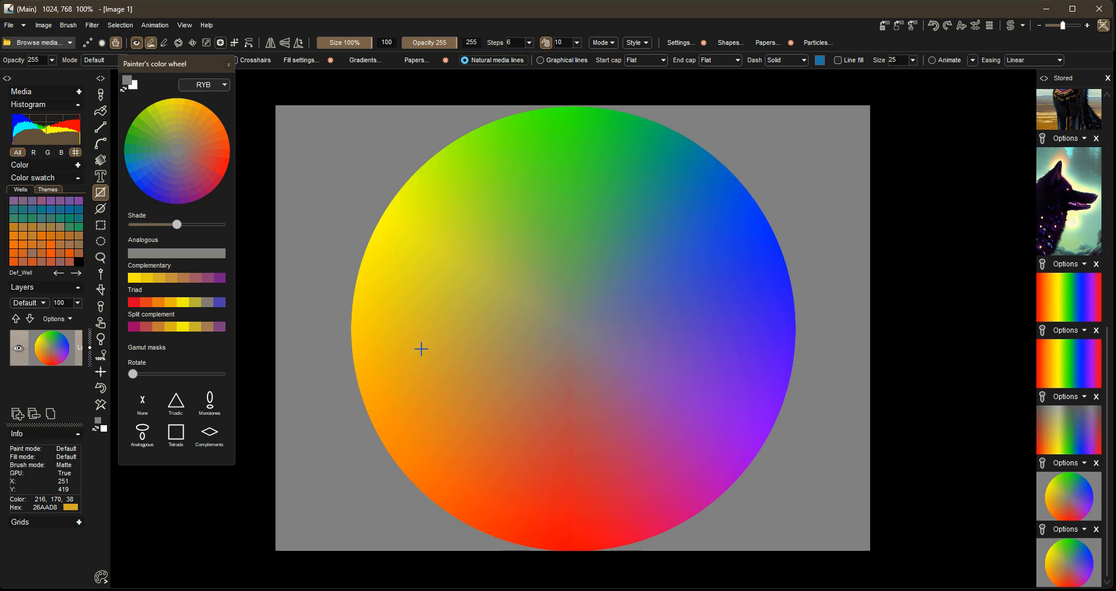
{"action": "mouse_move", "coordinate": [513, 448]}
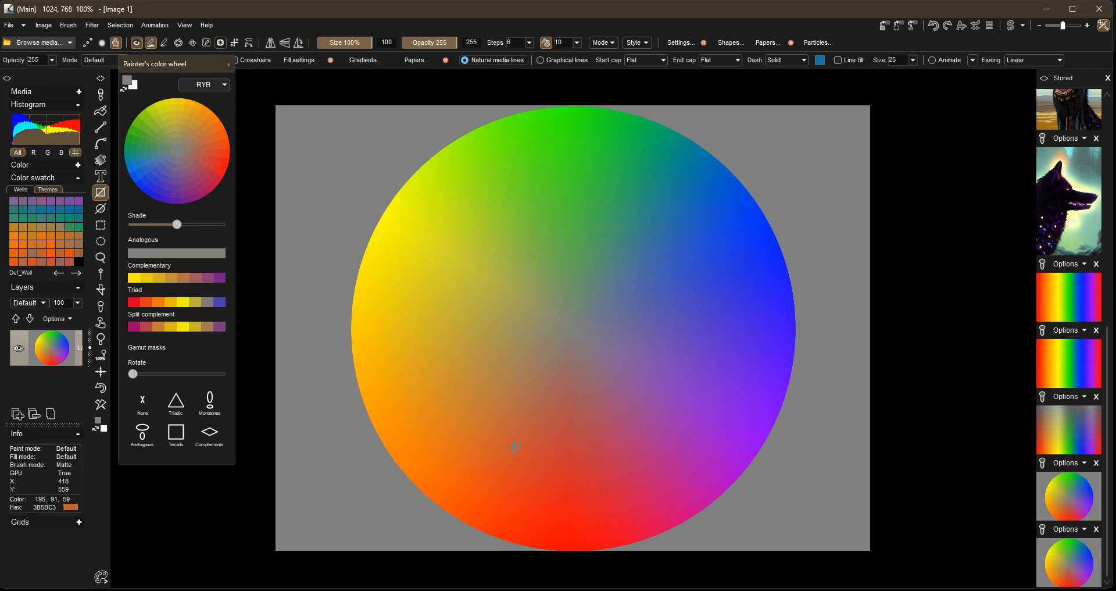
Apply a monochromatic gamut mask and rotate it around the painter's wheel.
{"action": "left_click", "coordinate": [208, 401]}
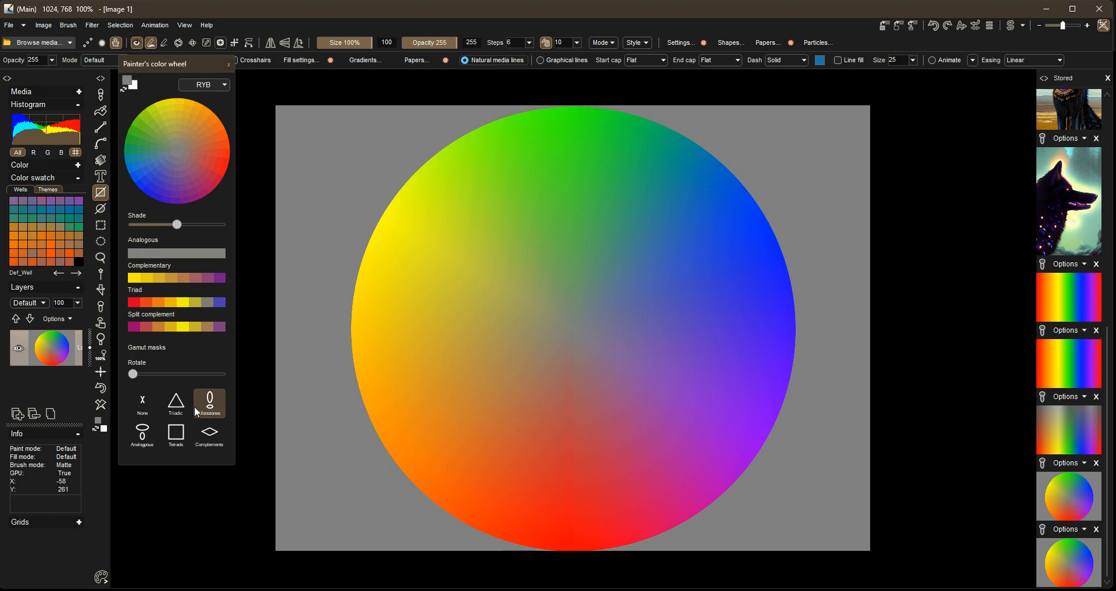
{"action": "left_click", "coordinate": [175, 400]}
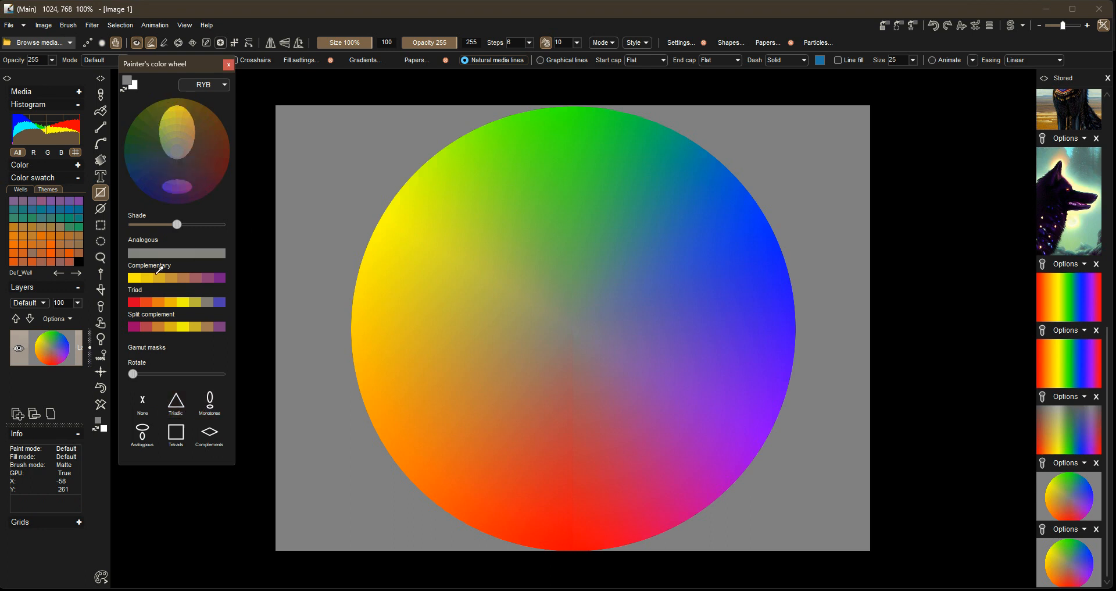
{"action": "left_click_drag", "start_coordinate": [132, 373], "coordinate": [168, 374]}
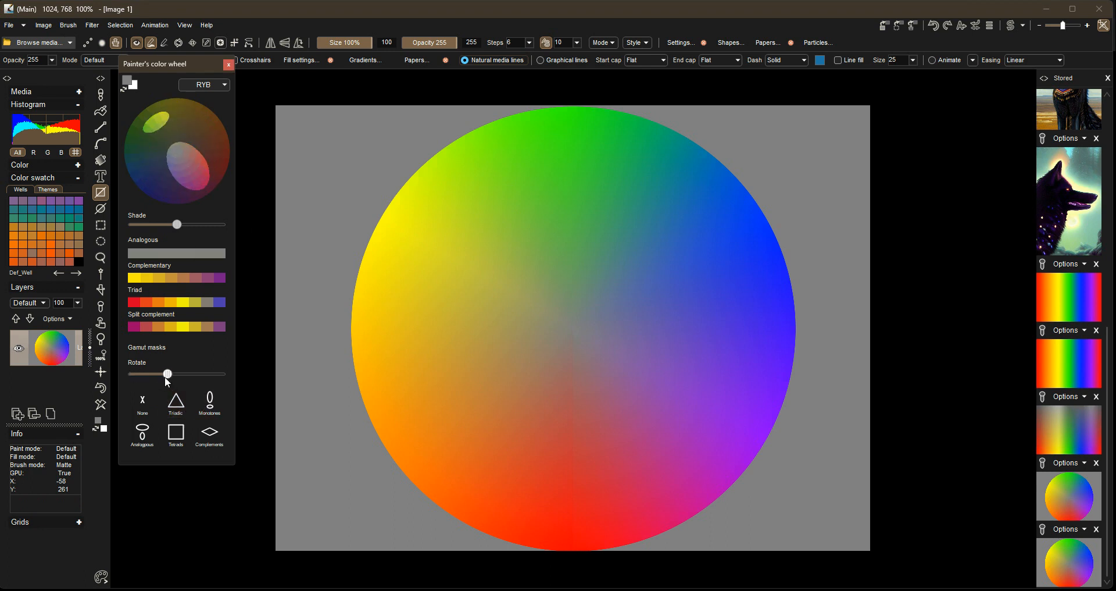
{"action": "left_click_drag", "start_coordinate": [168, 373], "coordinate": [153, 373]}
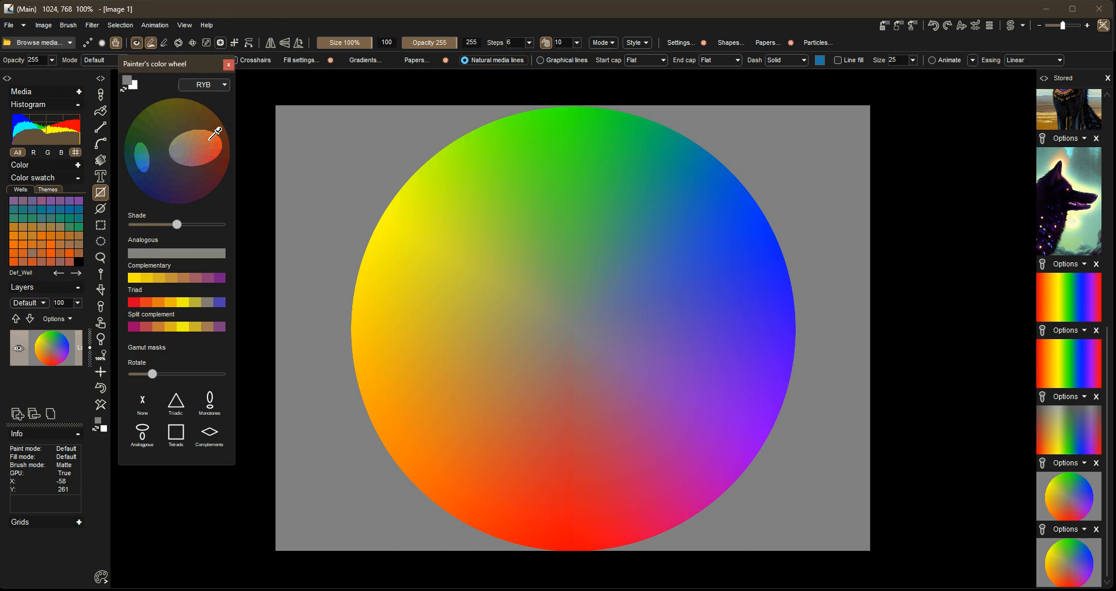
Switch to a four-point tetrad gamut mask and rotate it further.
{"action": "left_click", "coordinate": [176, 430]}
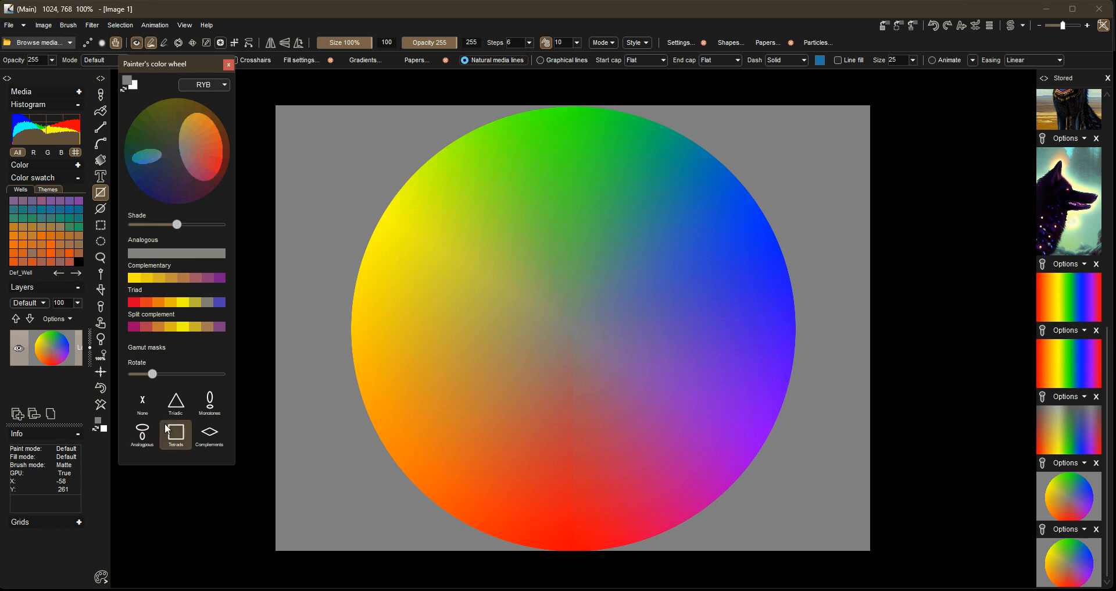
{"action": "left_click", "coordinate": [175, 433]}
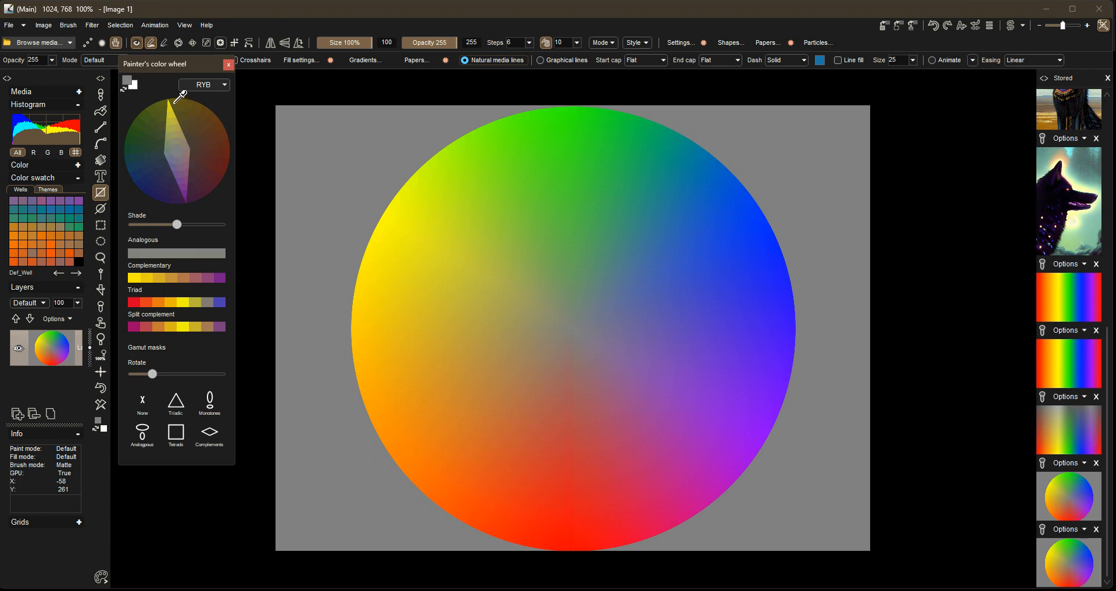
{"action": "mouse_move", "coordinate": [200, 166]}
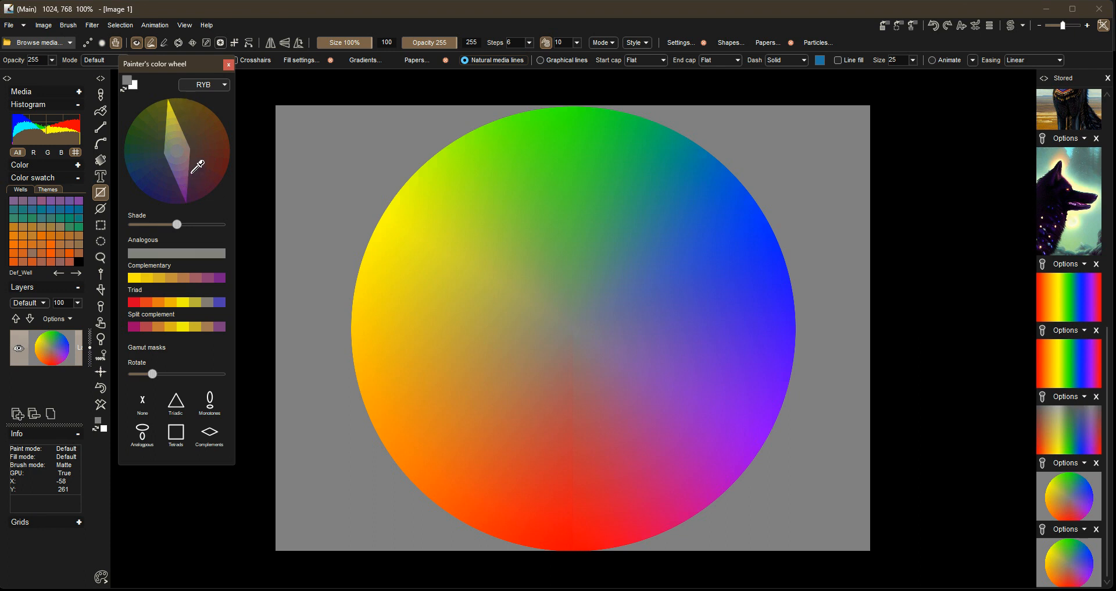
{"action": "left_click_drag", "start_coordinate": [154, 373], "coordinate": [164, 373]}
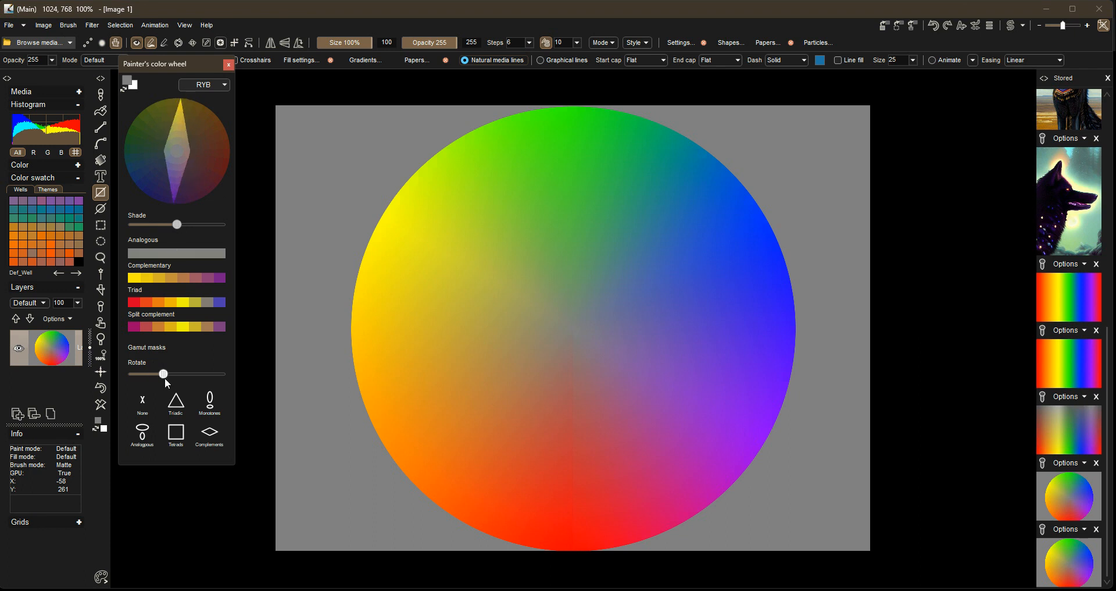
{"action": "left_click_drag", "start_coordinate": [164, 373], "coordinate": [183, 373]}
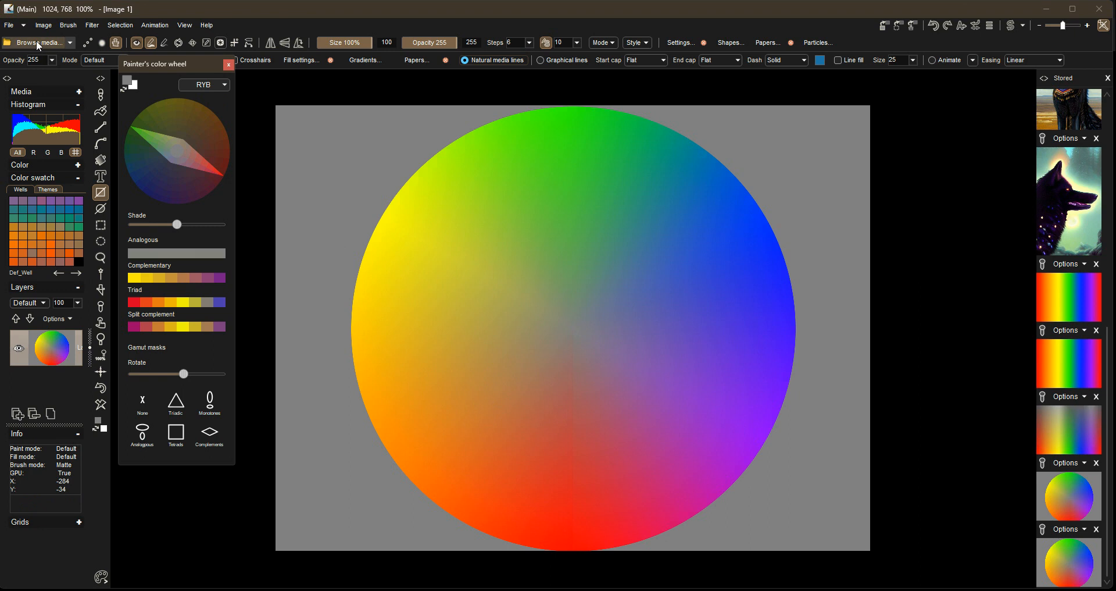
Pick a paint-on-alpha brush from the Browse media brush library.
{"action": "left_click", "coordinate": [40, 43]}
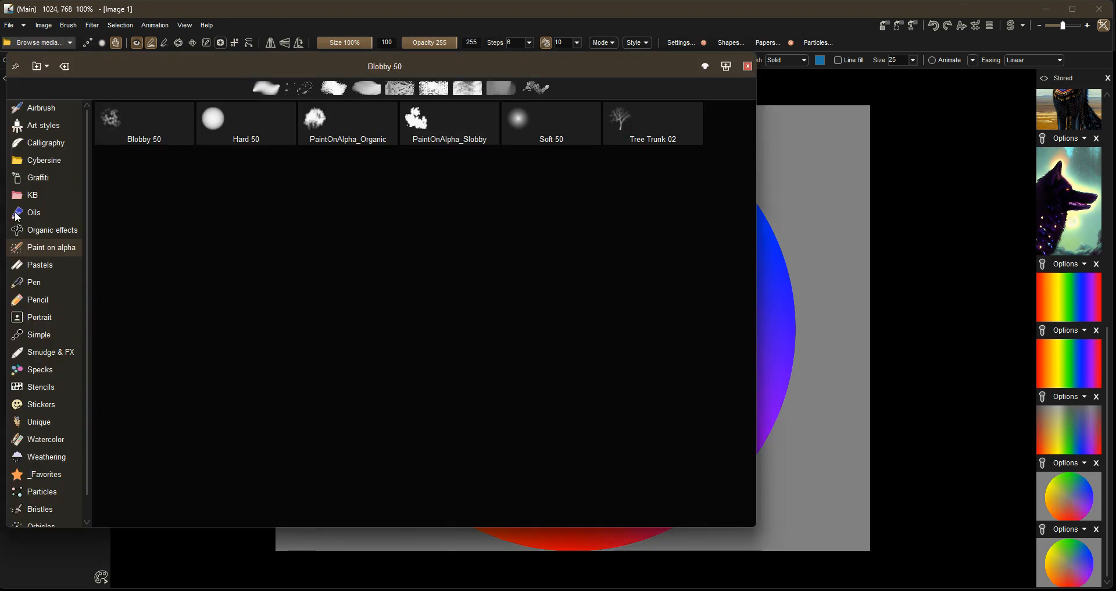
{"action": "left_click", "coordinate": [245, 118]}
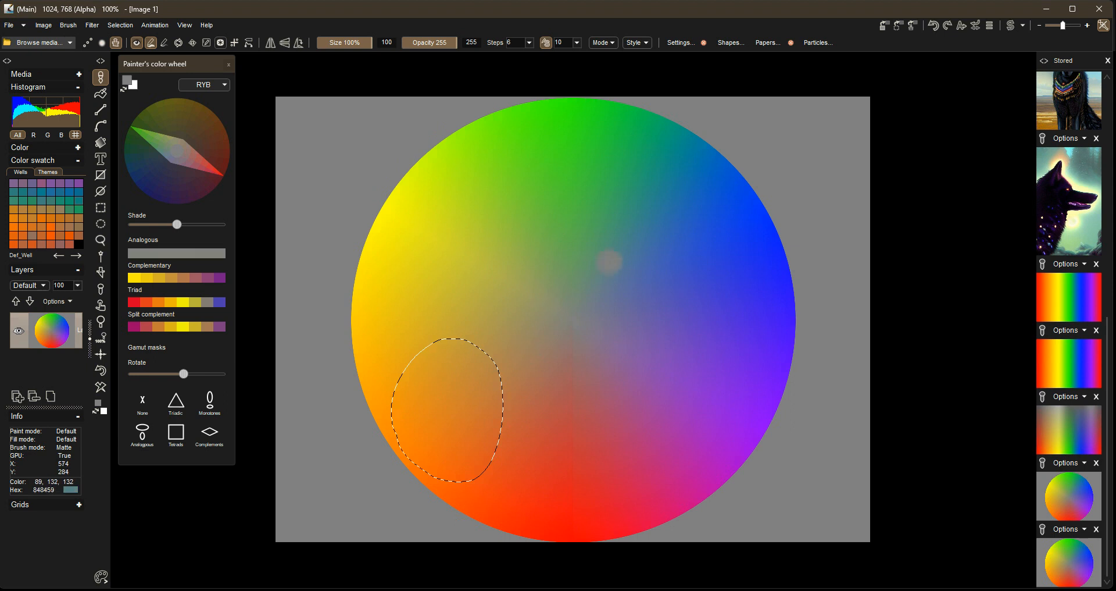
{"action": "mouse_move", "coordinate": [619, 206]}
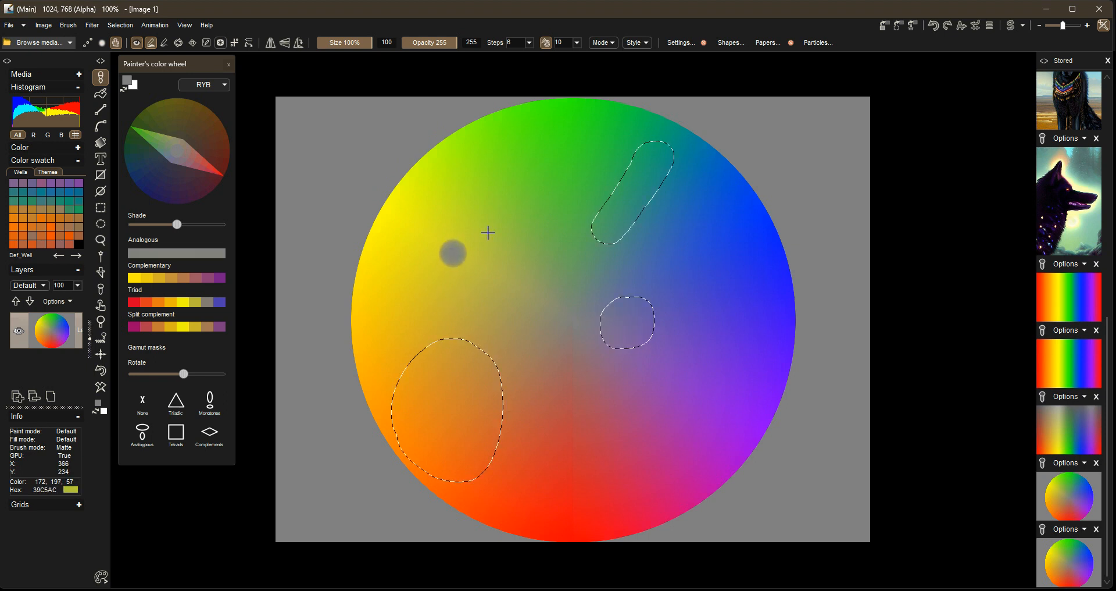
{"action": "mouse_move", "coordinate": [376, 305]}
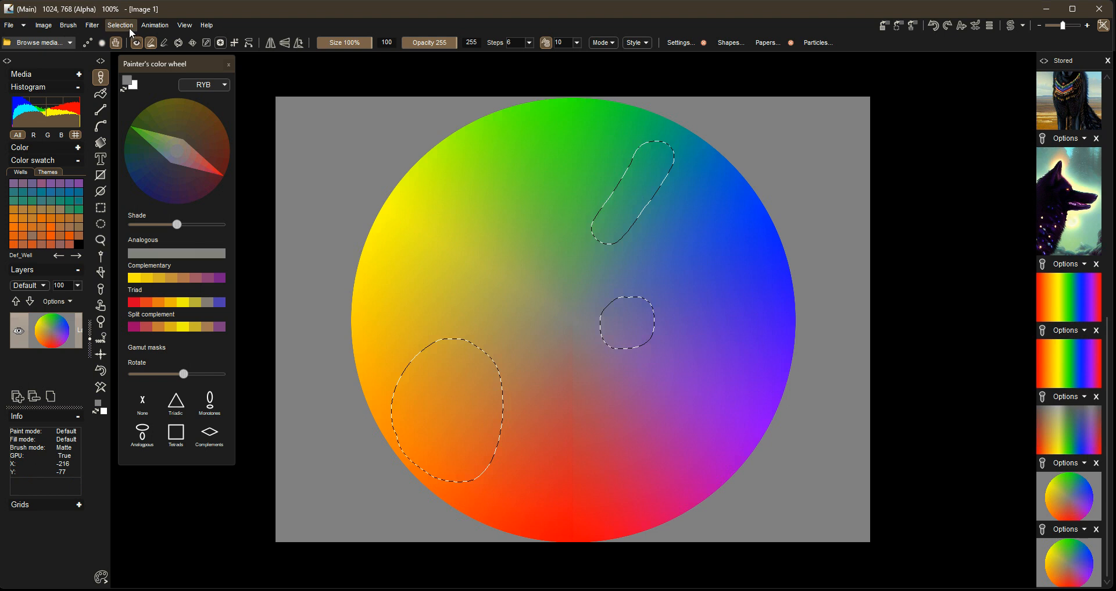
Invert the selection and drop its Value to minimum, turning the background black.
{"action": "left_click", "coordinate": [120, 24]}
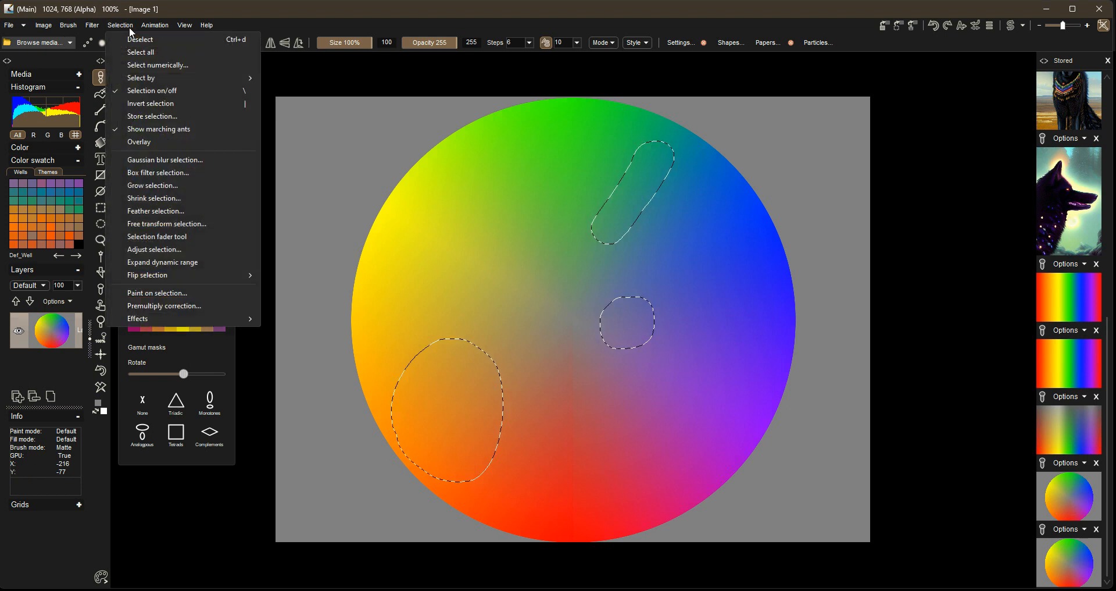
{"action": "mouse_move", "coordinate": [150, 104]}
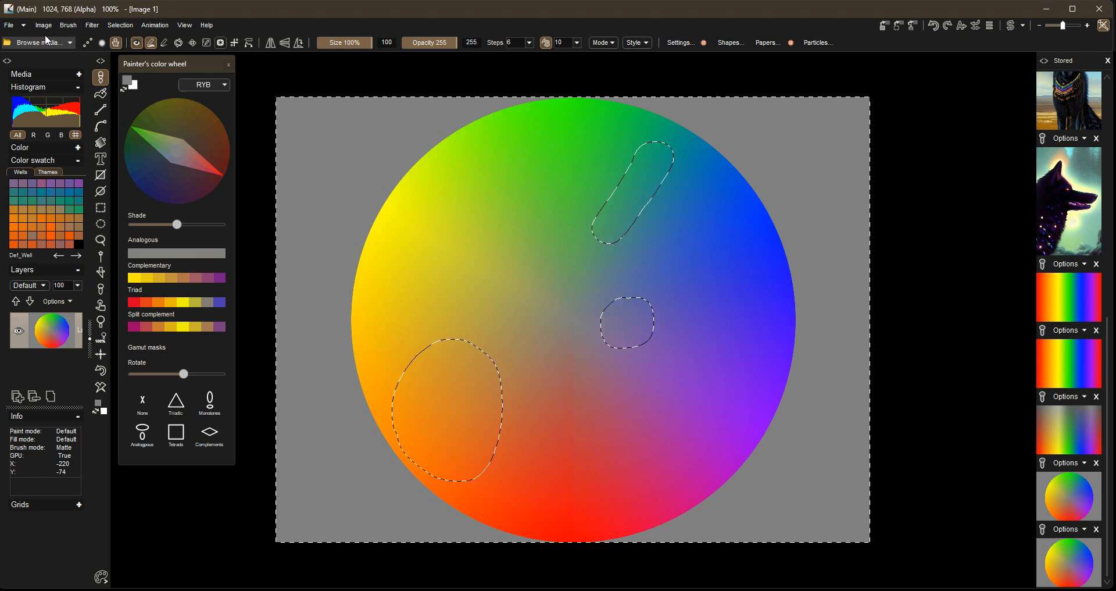
{"action": "left_click", "coordinate": [91, 25]}
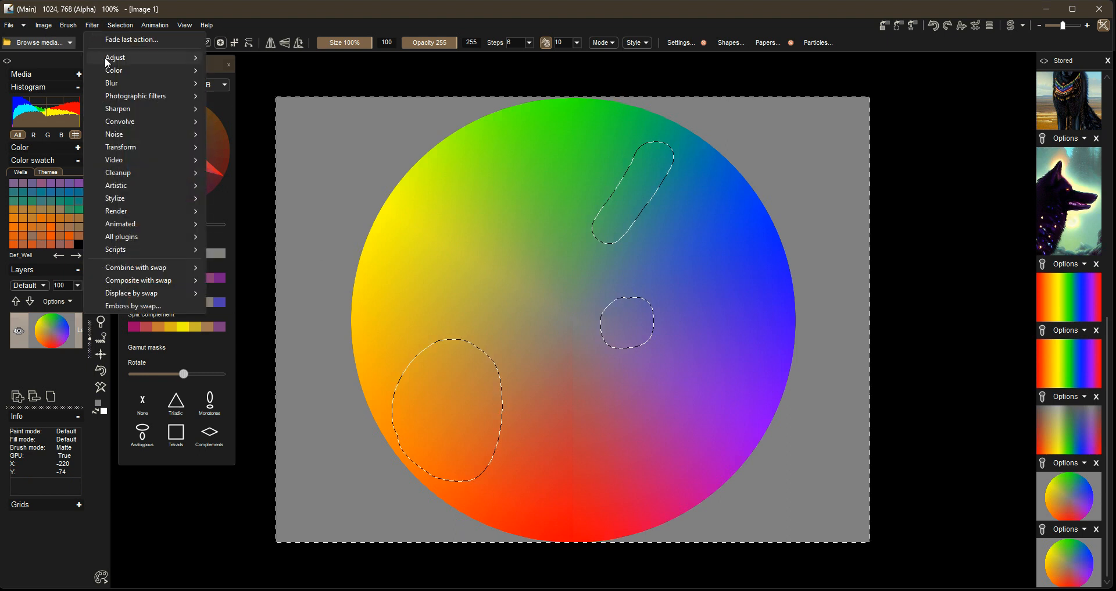
{"action": "left_click", "coordinate": [115, 58]}
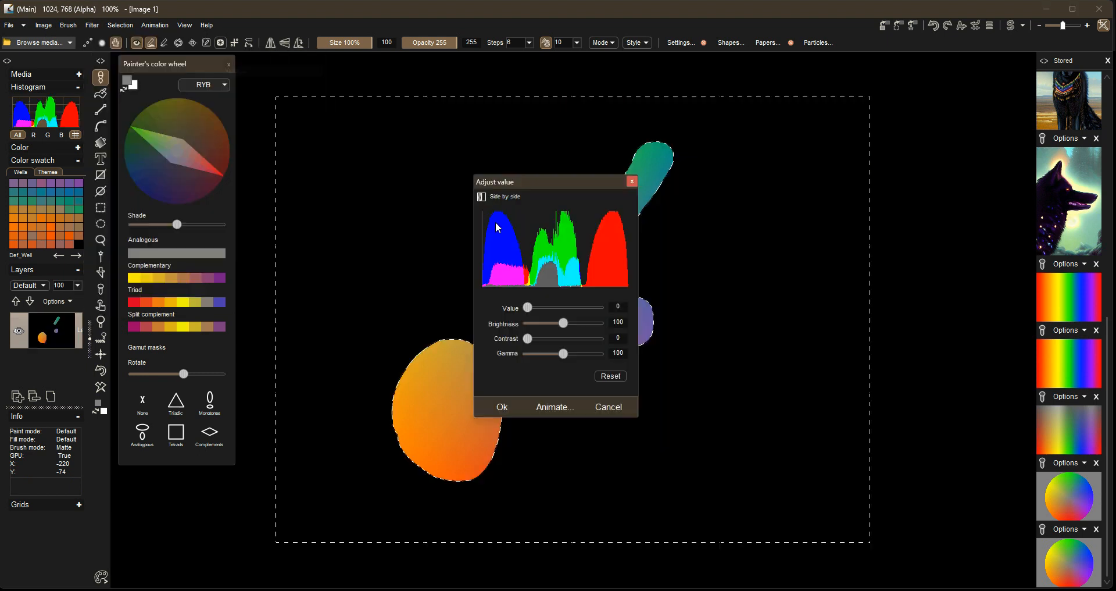
{"action": "mouse_move", "coordinate": [555, 312]}
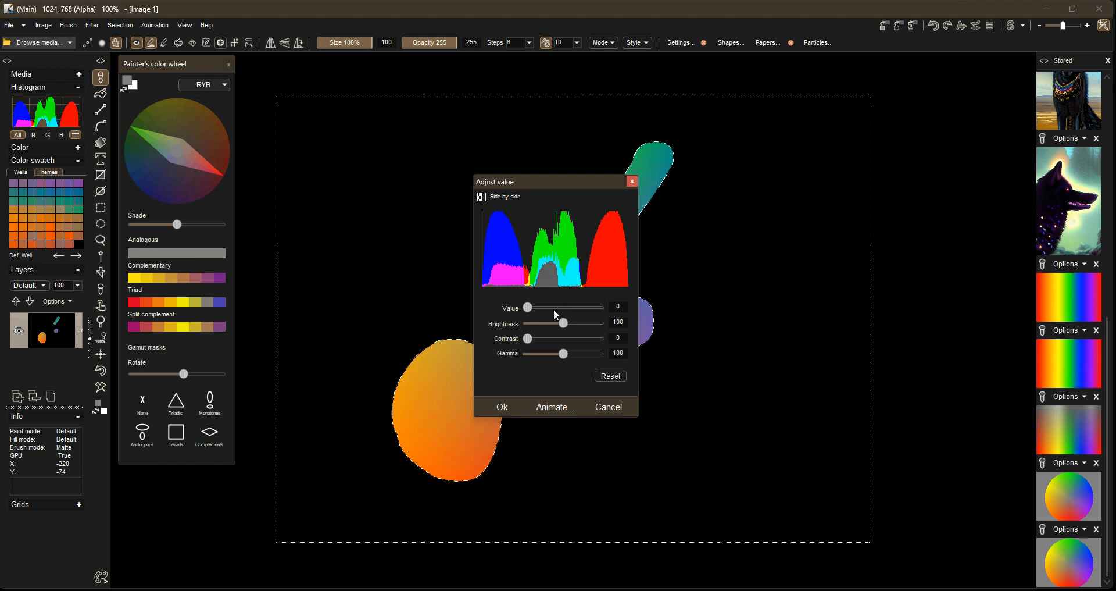
{"action": "left_click_drag", "start_coordinate": [527, 307], "coordinate": [530, 307]}
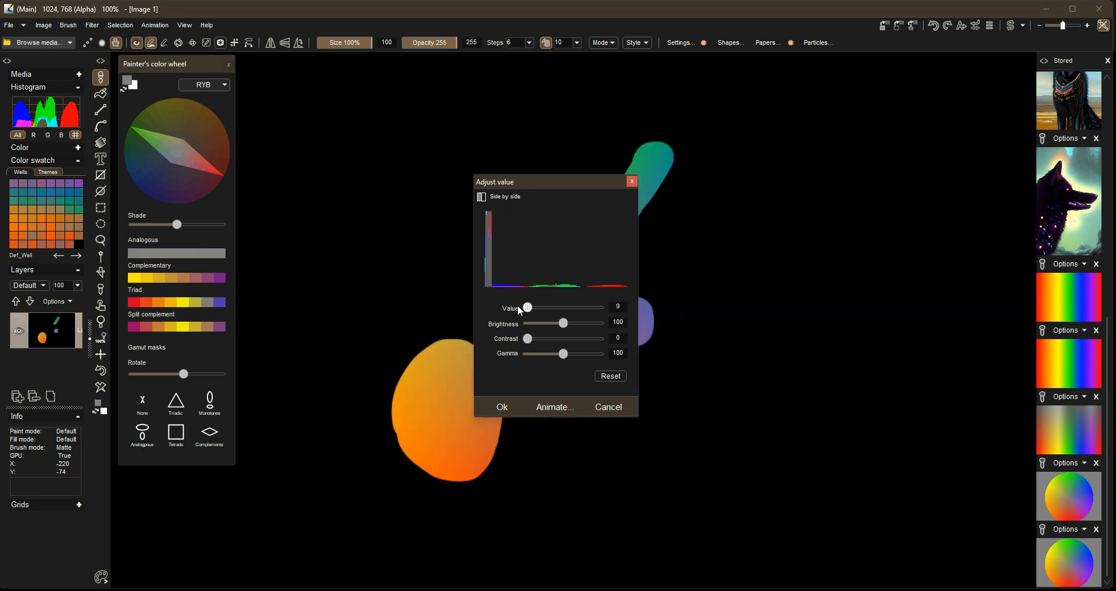
{"action": "left_click", "coordinate": [501, 406]}
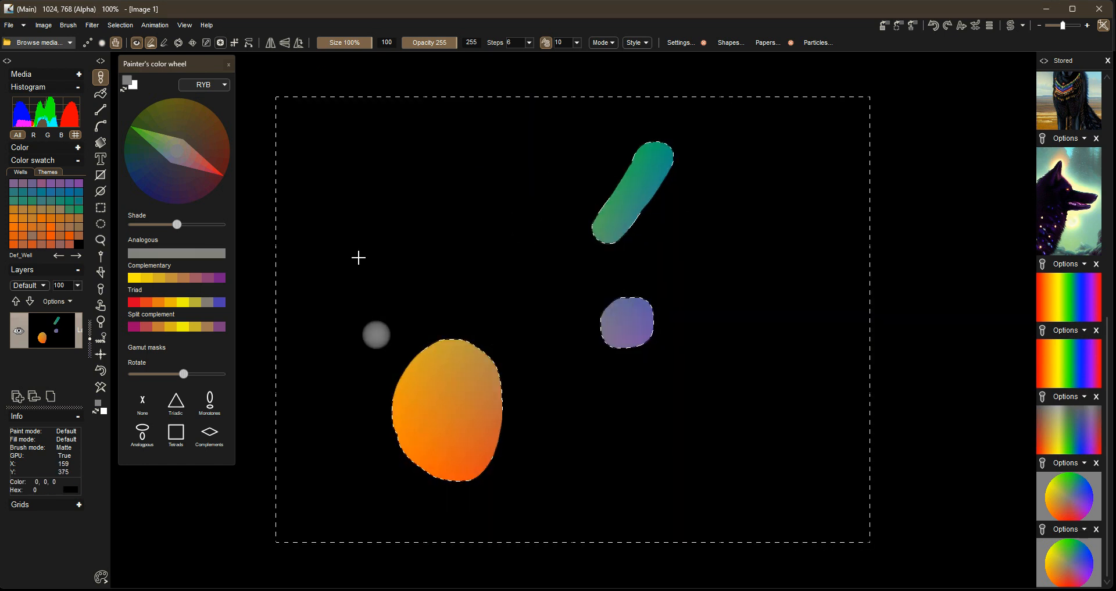
Clear the selection, leaving the three patches isolated on black.
{"action": "left_click", "coordinate": [120, 24]}
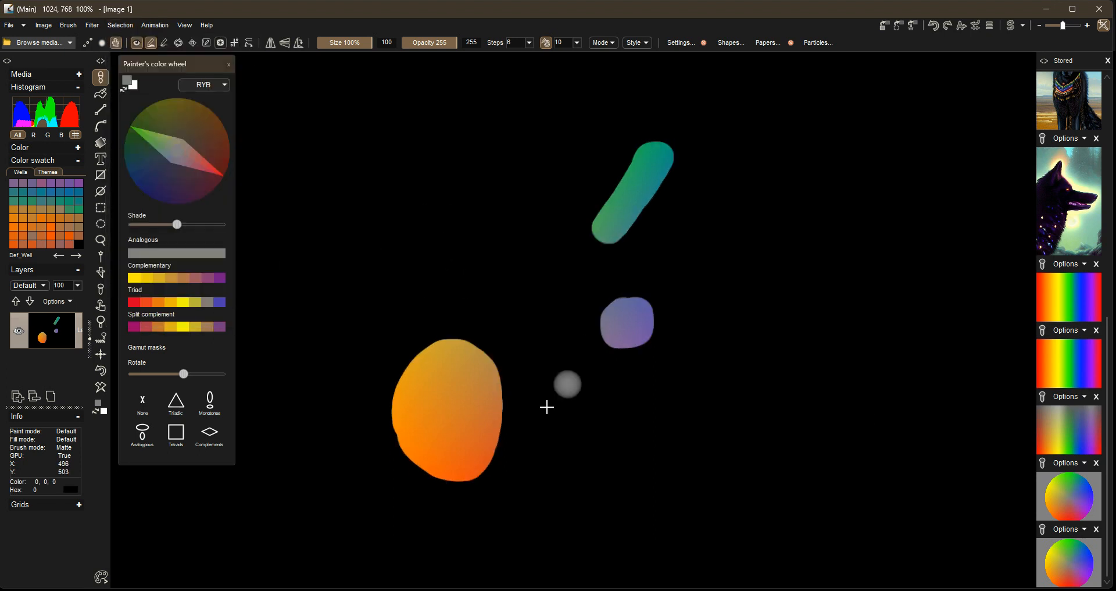
{"action": "left_click_drag", "start_coordinate": [567, 385], "coordinate": [563, 256]}
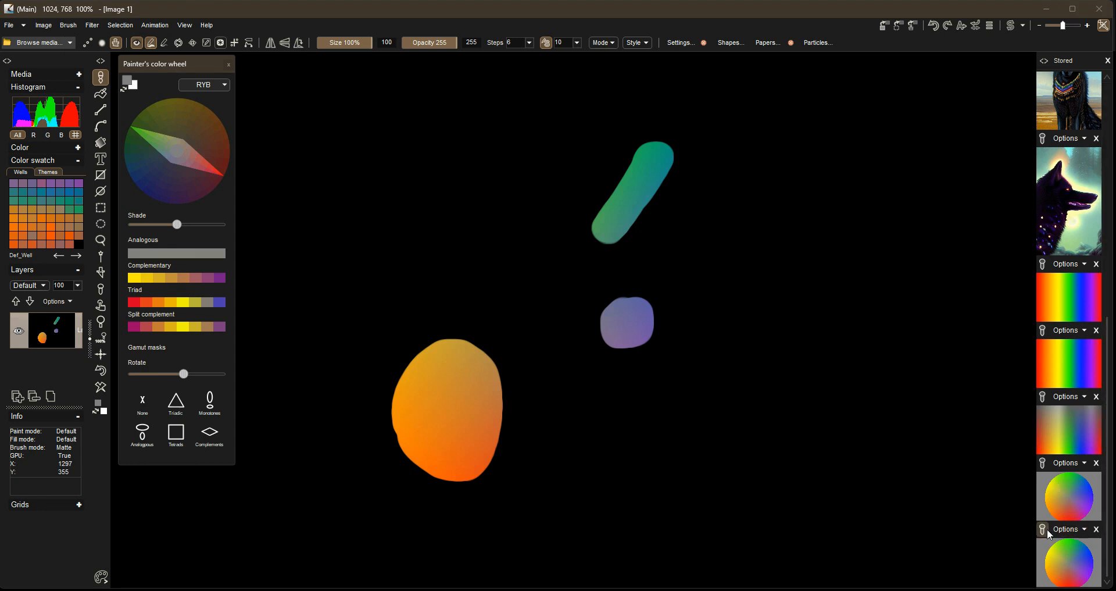
{"action": "mouse_move", "coordinate": [1044, 540]}
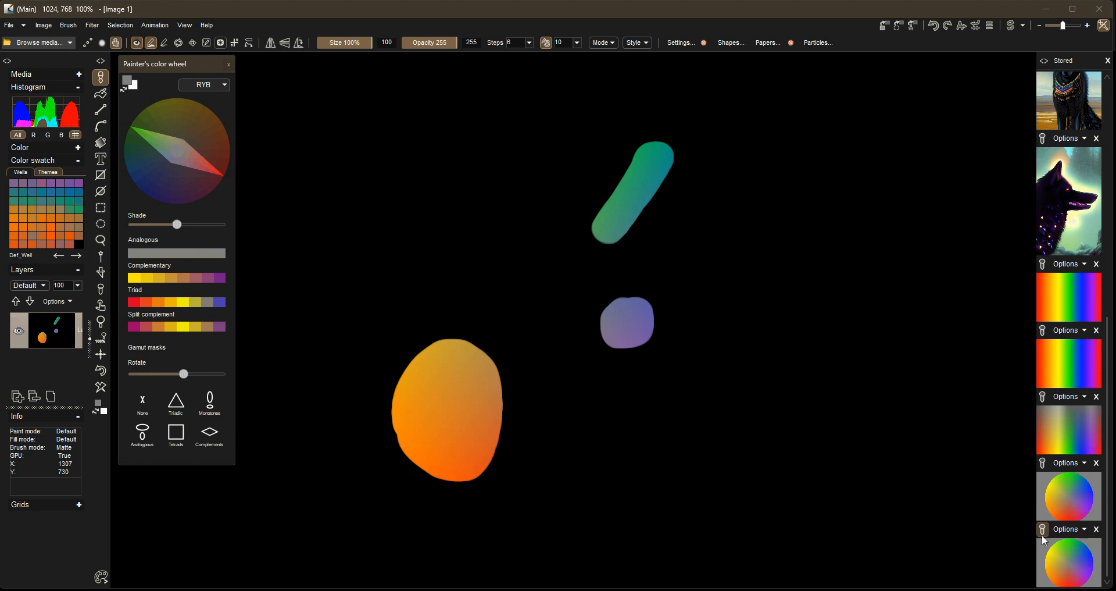
{"action": "mouse_move", "coordinate": [1051, 560]}
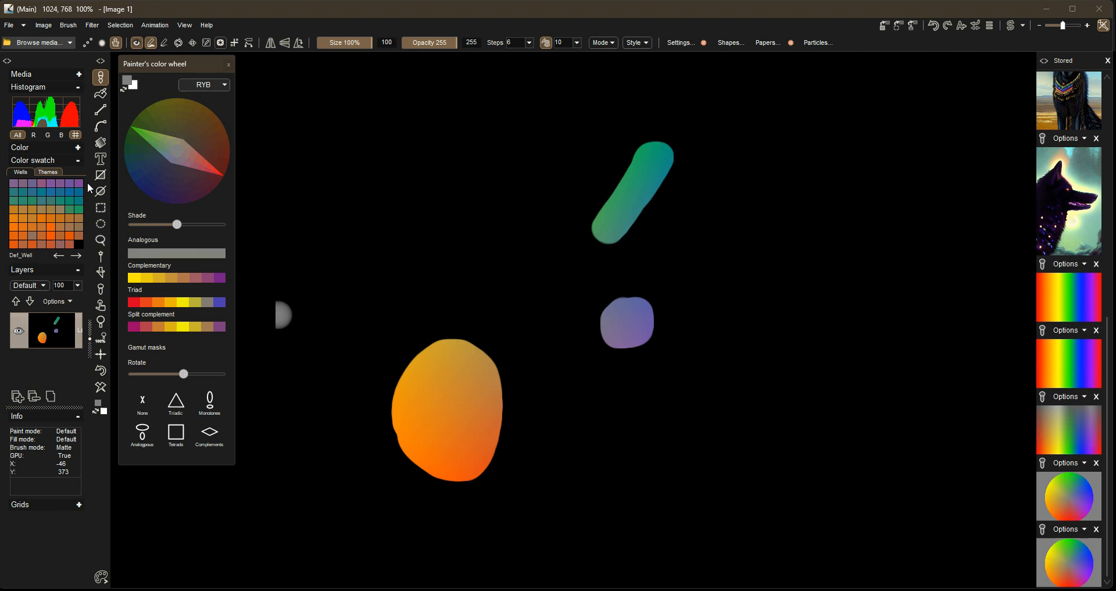
{"action": "mouse_move", "coordinate": [4, 220]}
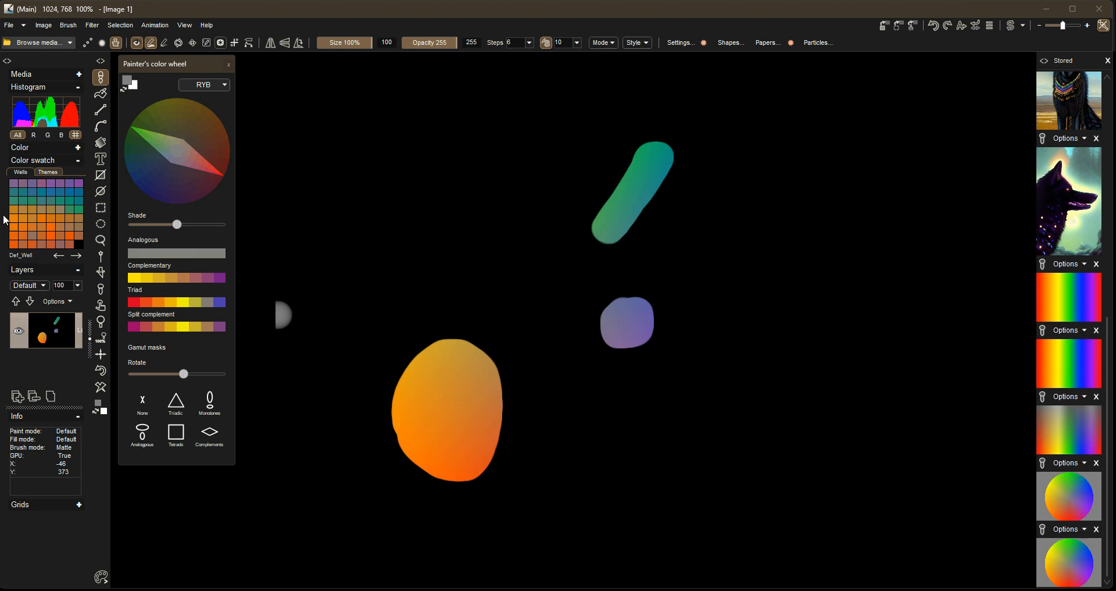
{"action": "mouse_move", "coordinate": [188, 229]}
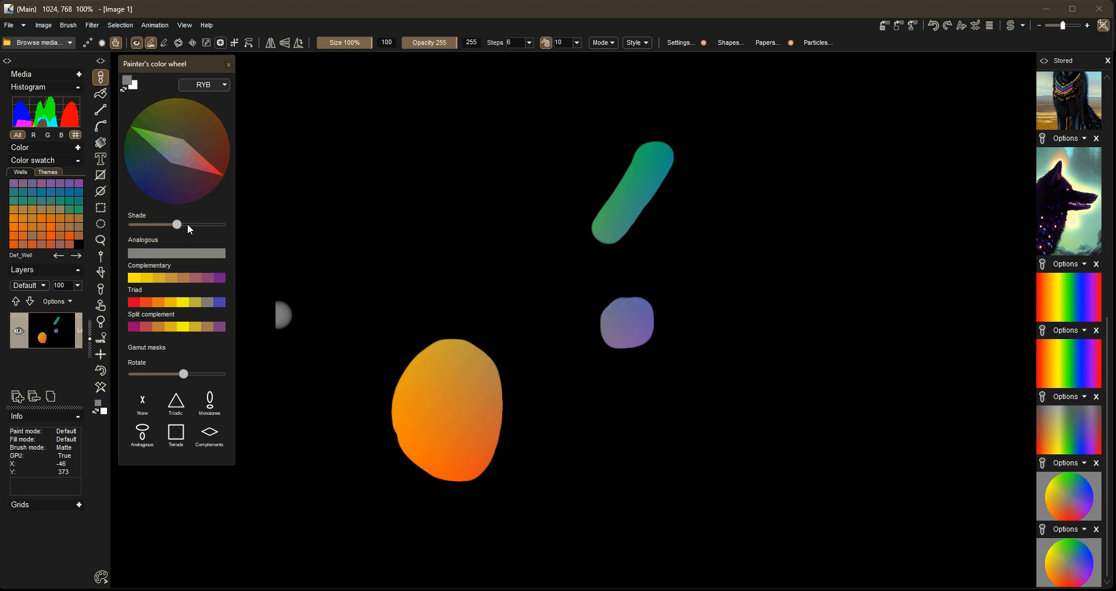
{"action": "mouse_move", "coordinate": [226, 227]}
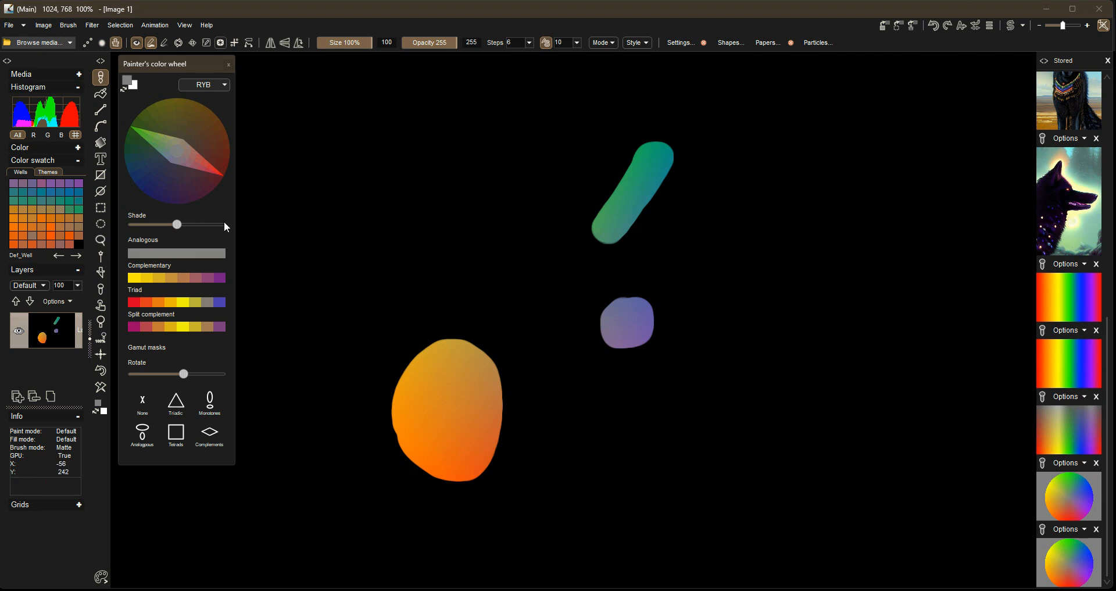
Bring up the Color swatch builder and arranger from View > Color.
{"action": "left_click", "coordinate": [286, 162]}
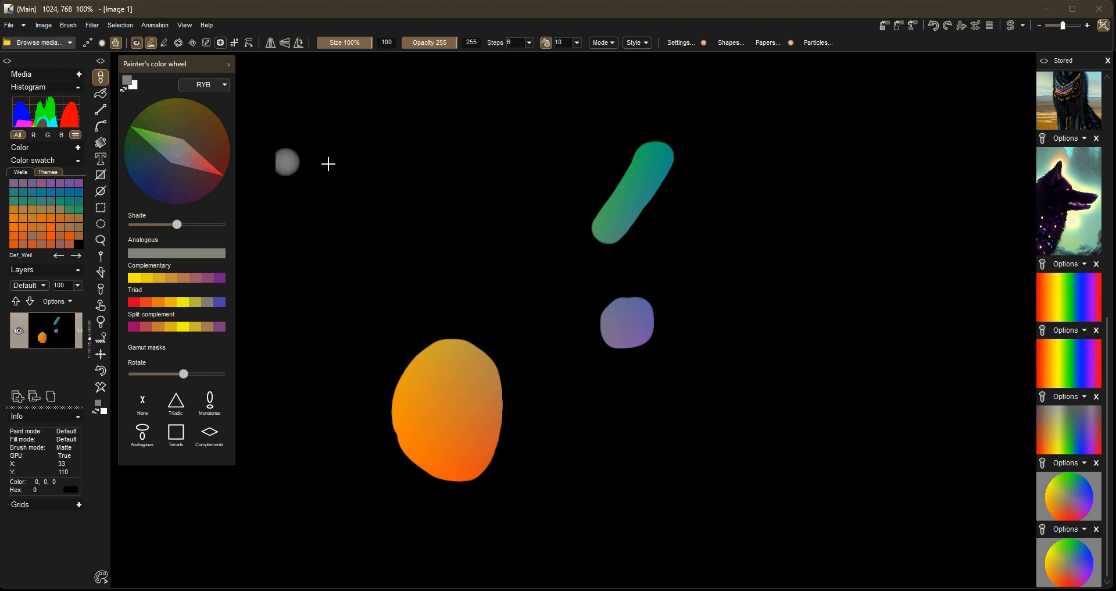
{"action": "mouse_move", "coordinate": [377, 298]}
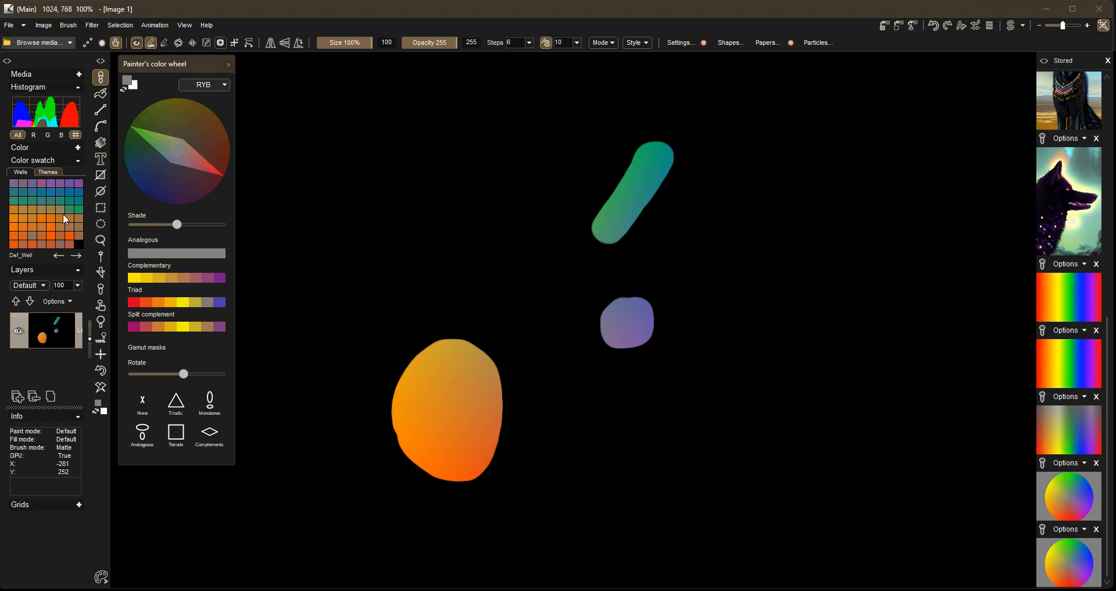
{"action": "mouse_move", "coordinate": [205, 84]}
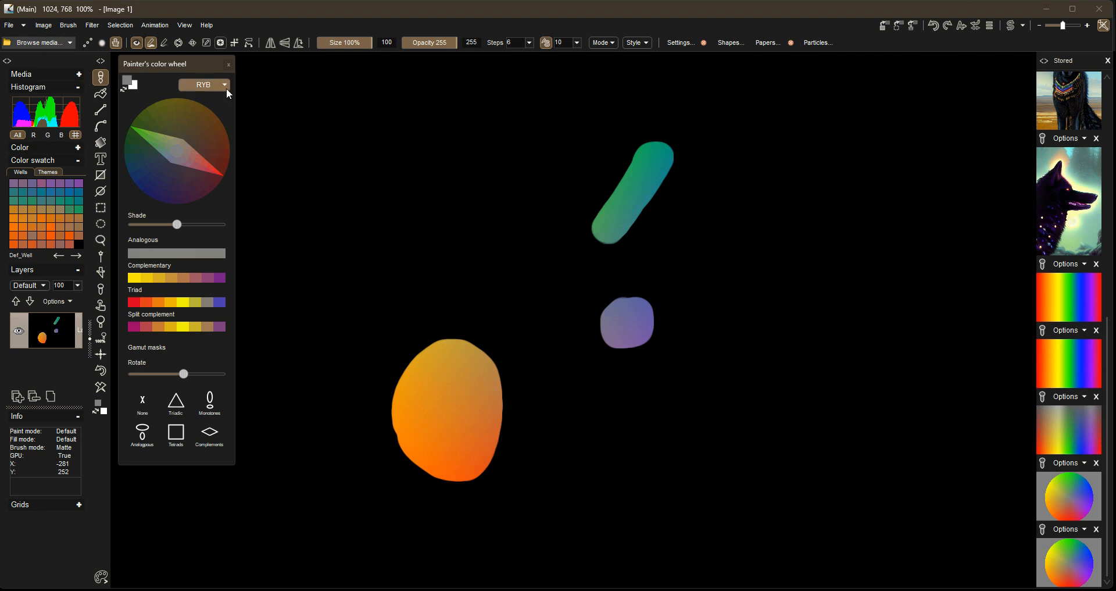
{"action": "left_click", "coordinate": [185, 24]}
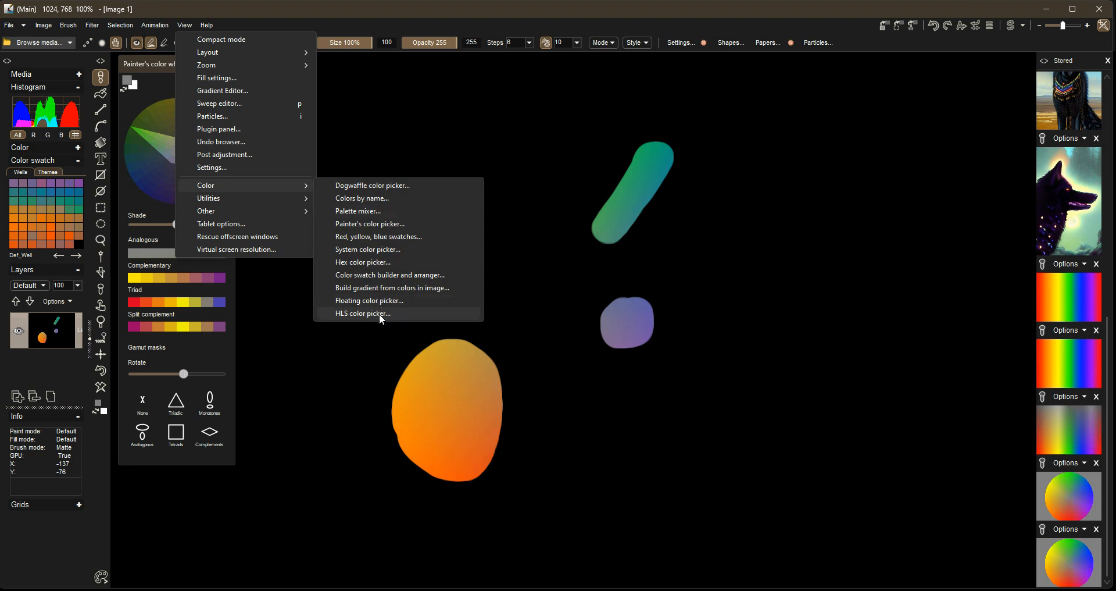
{"action": "mouse_move", "coordinate": [383, 279]}
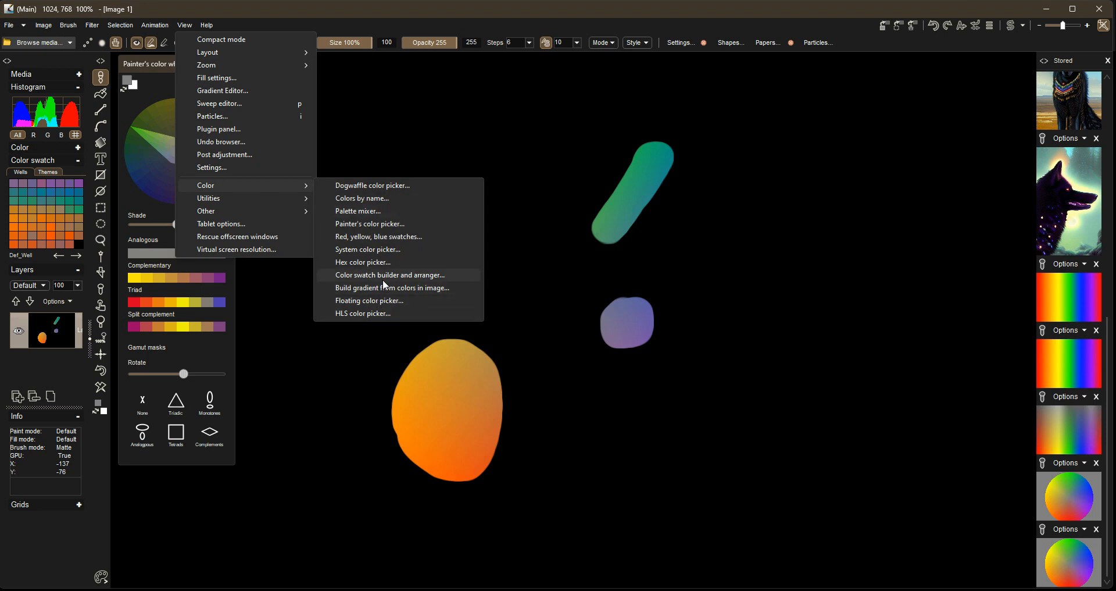
{"action": "left_click", "coordinate": [391, 276]}
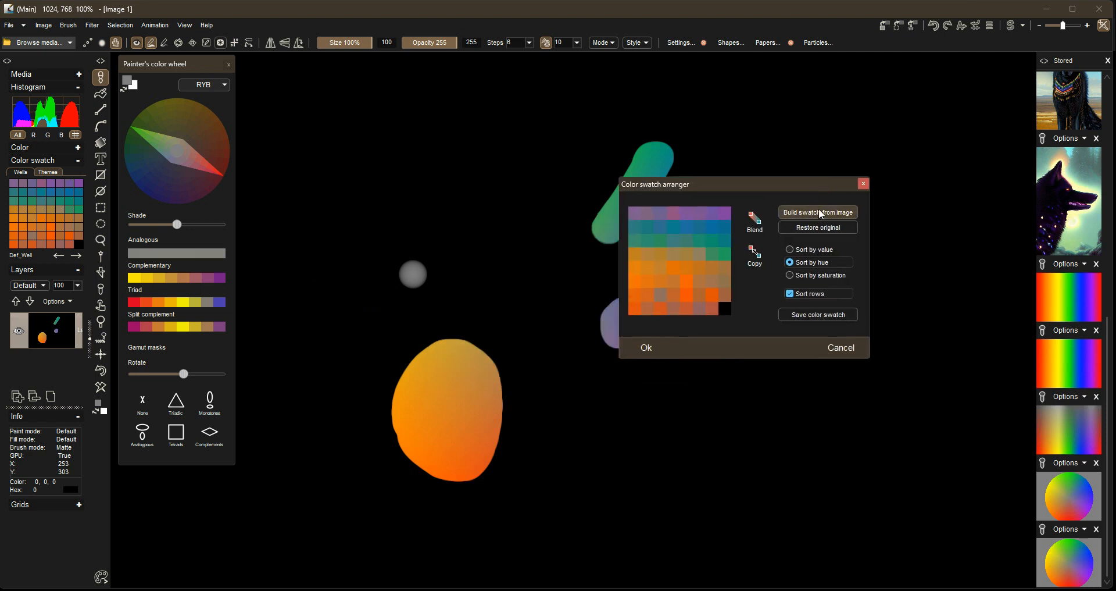
{"action": "mouse_move", "coordinate": [817, 227]}
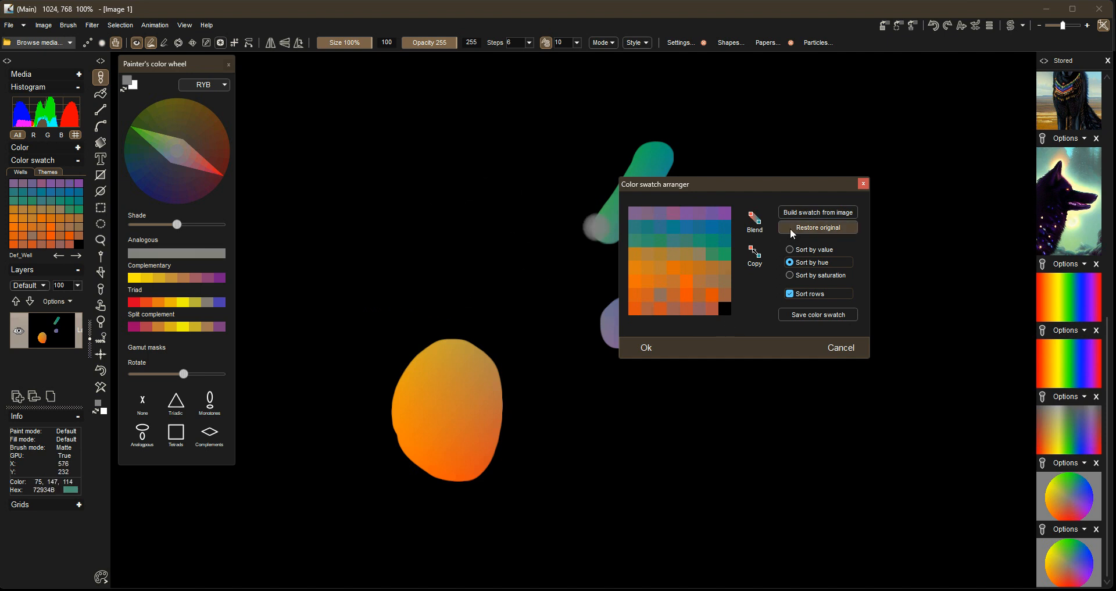
Build the swatch from the image's orange, teal and purple tones and accept it with Ok.
{"action": "left_click", "coordinate": [817, 227]}
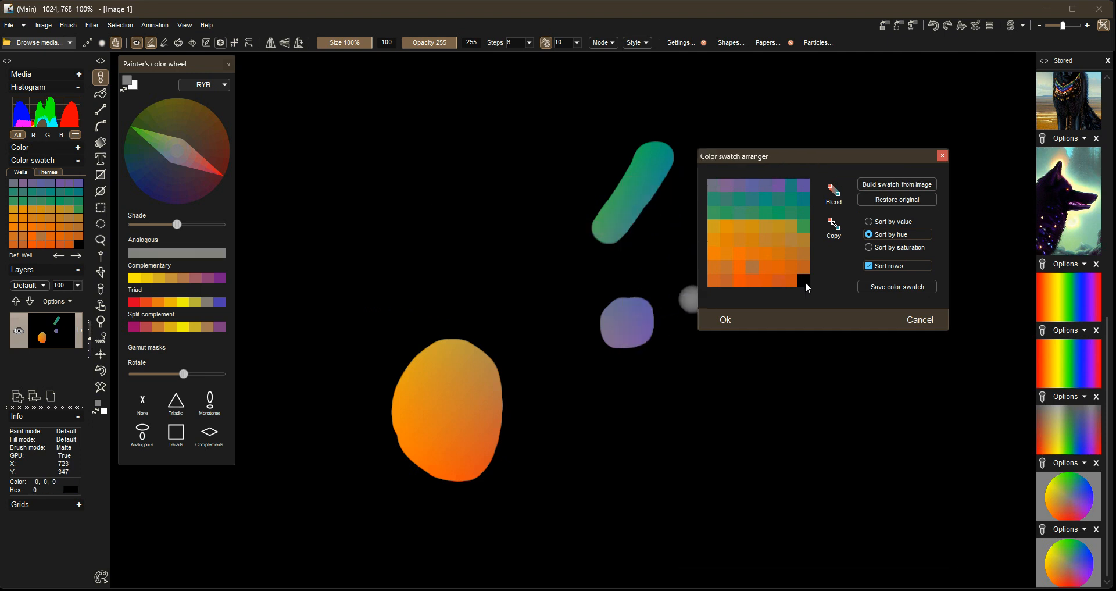
{"action": "mouse_move", "coordinate": [856, 214]}
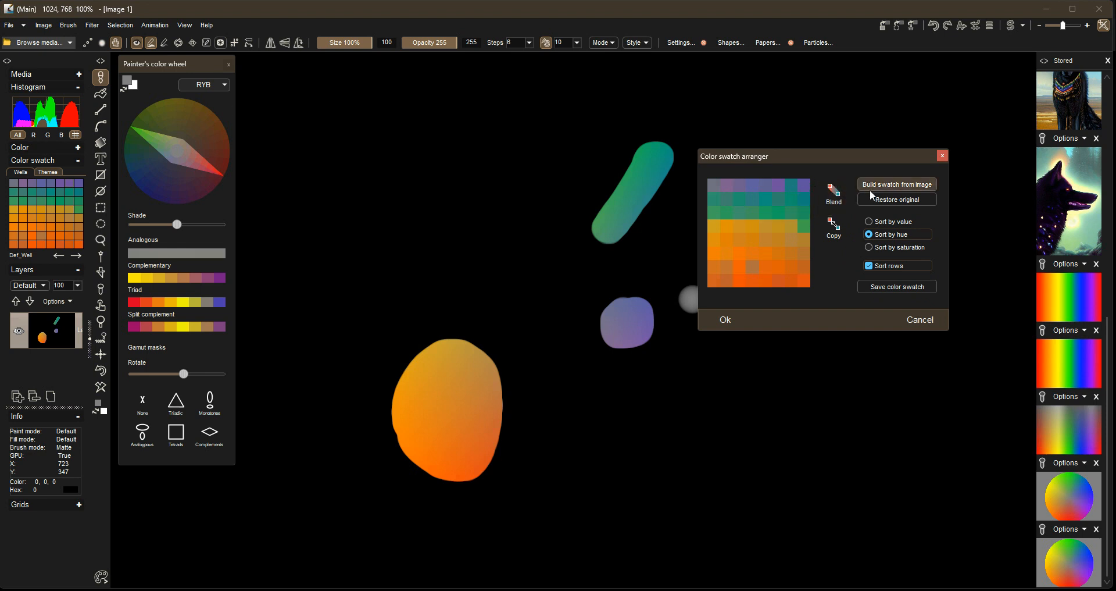
{"action": "mouse_move", "coordinate": [832, 193]}
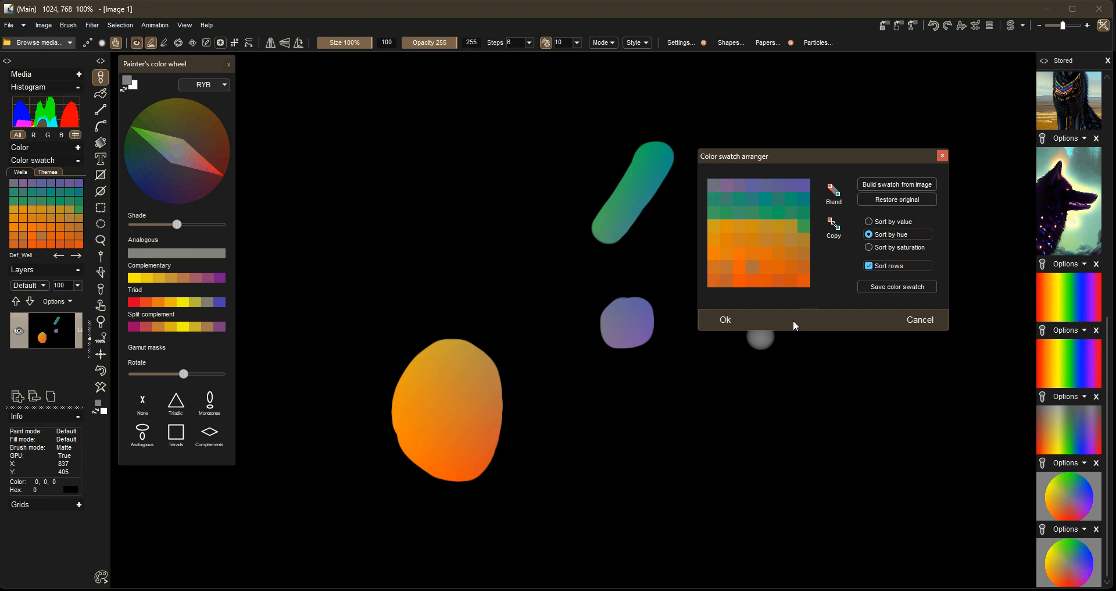
{"action": "left_click", "coordinate": [724, 319]}
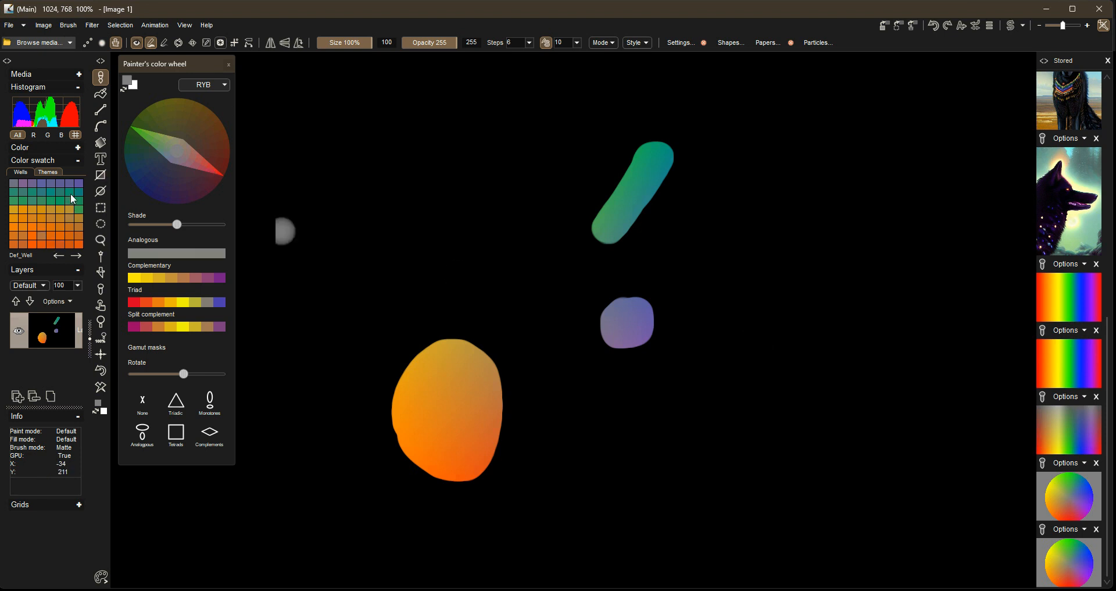
{"action": "left_click", "coordinate": [184, 25]}
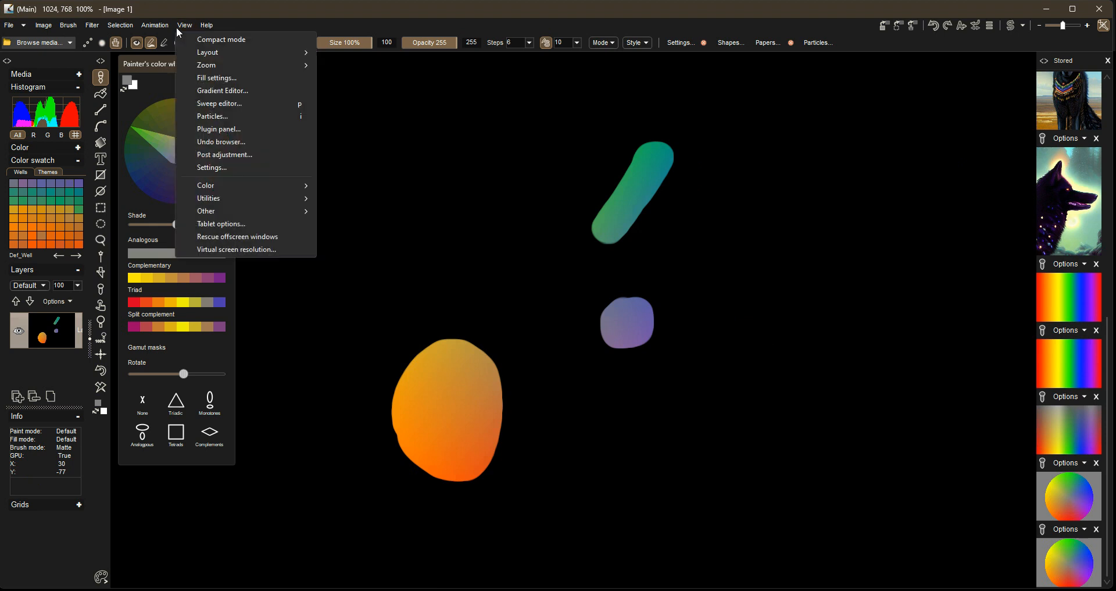
{"action": "mouse_move", "coordinate": [206, 184]}
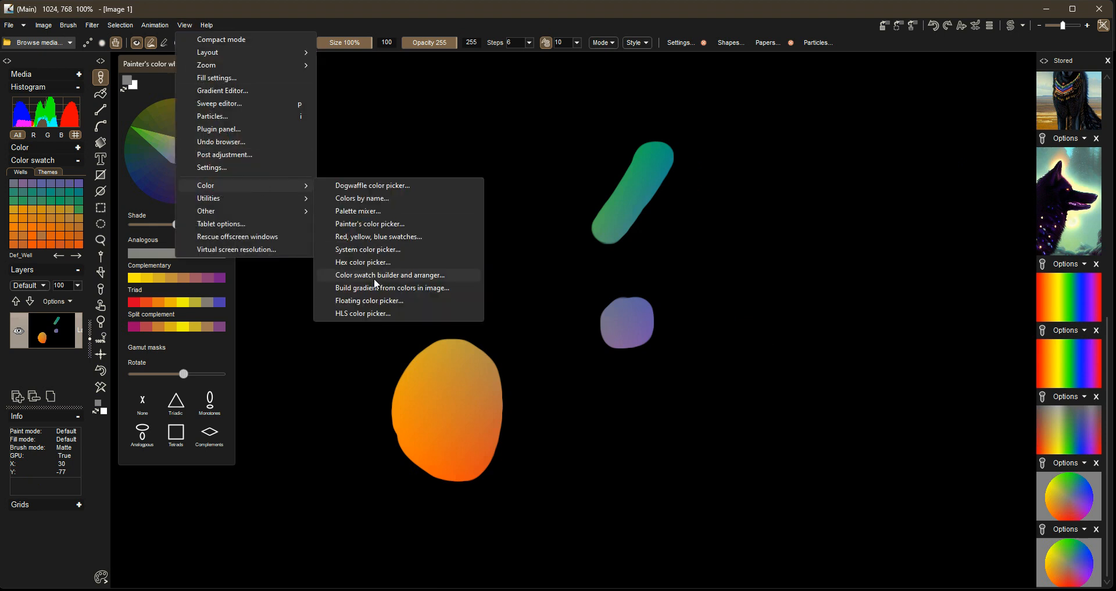
{"action": "mouse_move", "coordinate": [374, 278]}
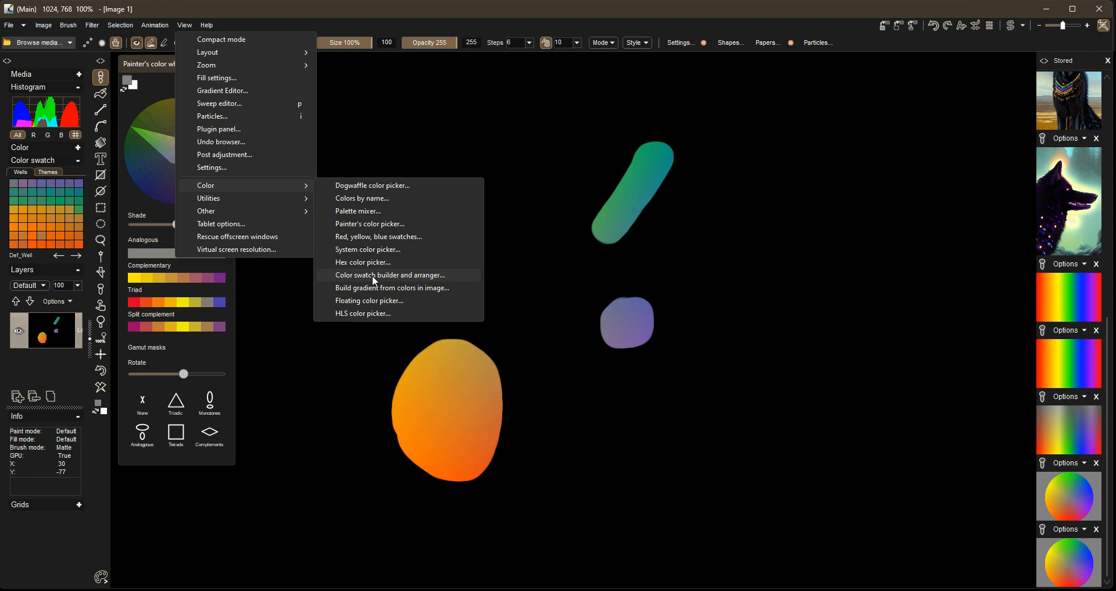
{"action": "left_click", "coordinate": [391, 274]}
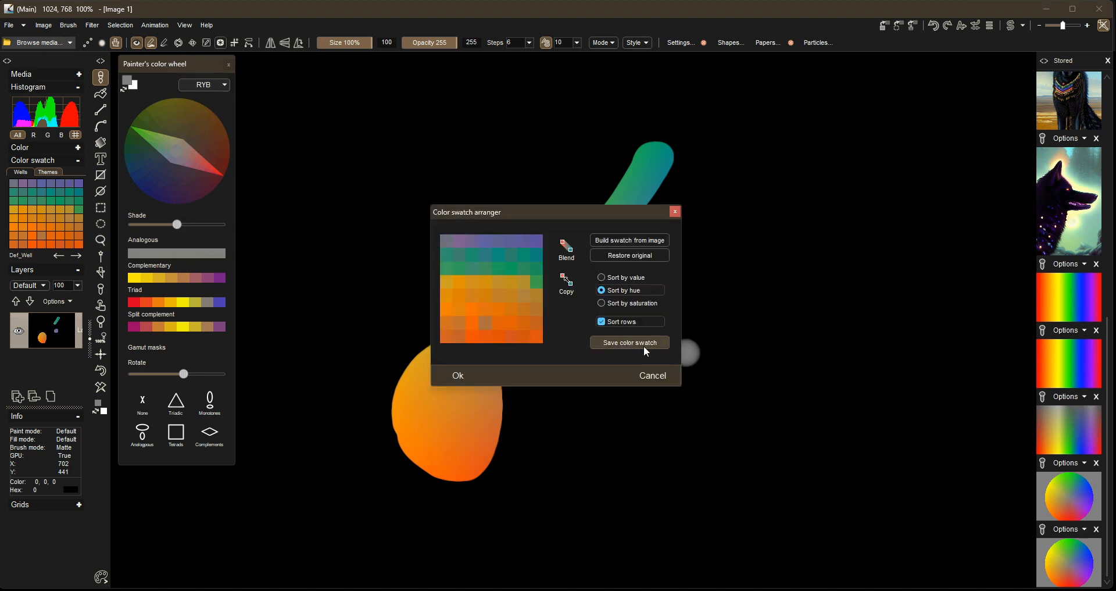
{"action": "mouse_move", "coordinate": [651, 375]}
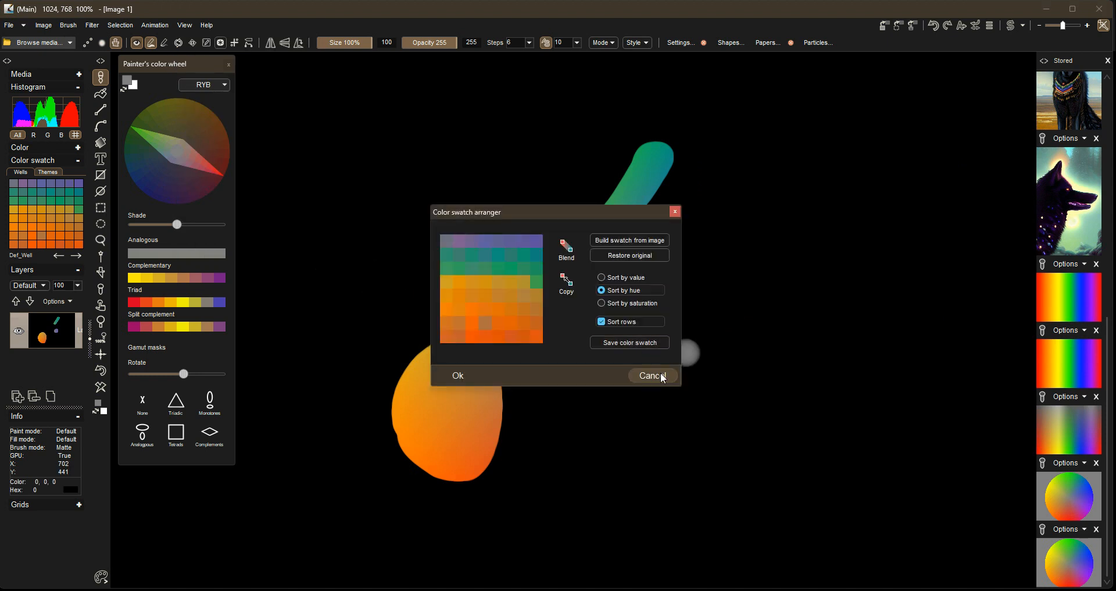
{"action": "left_click", "coordinate": [650, 376]}
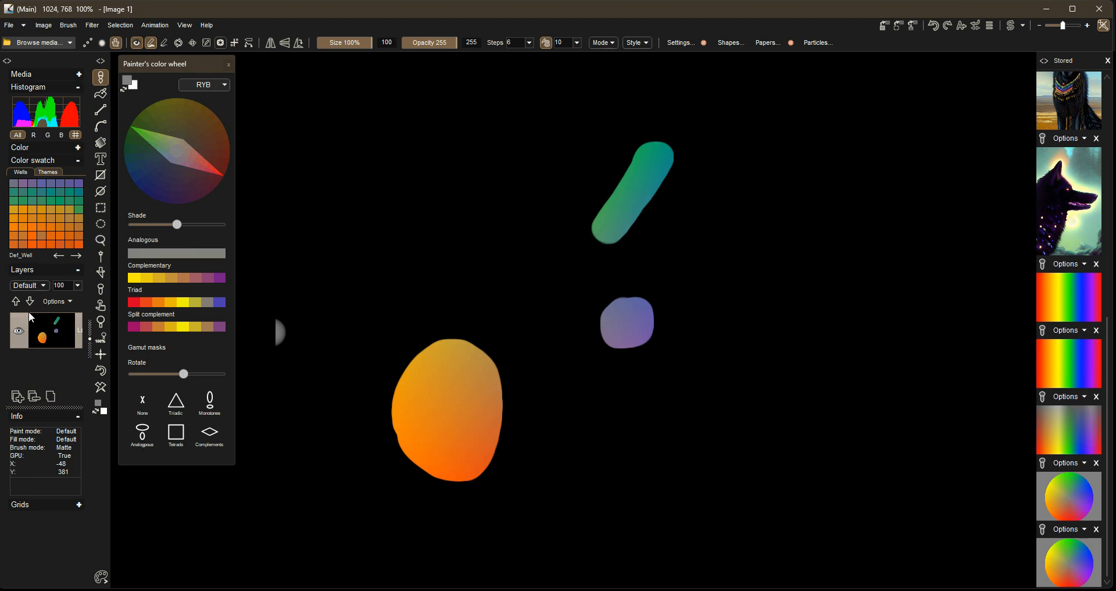
{"action": "mouse_move", "coordinate": [69, 242]}
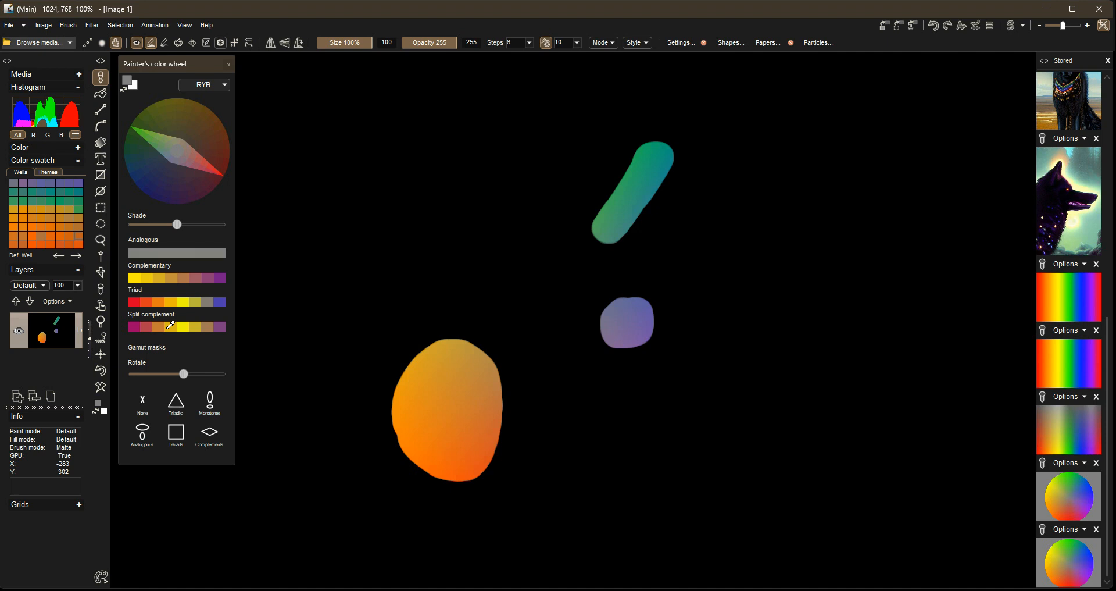
{"action": "mouse_move", "coordinate": [247, 443]}
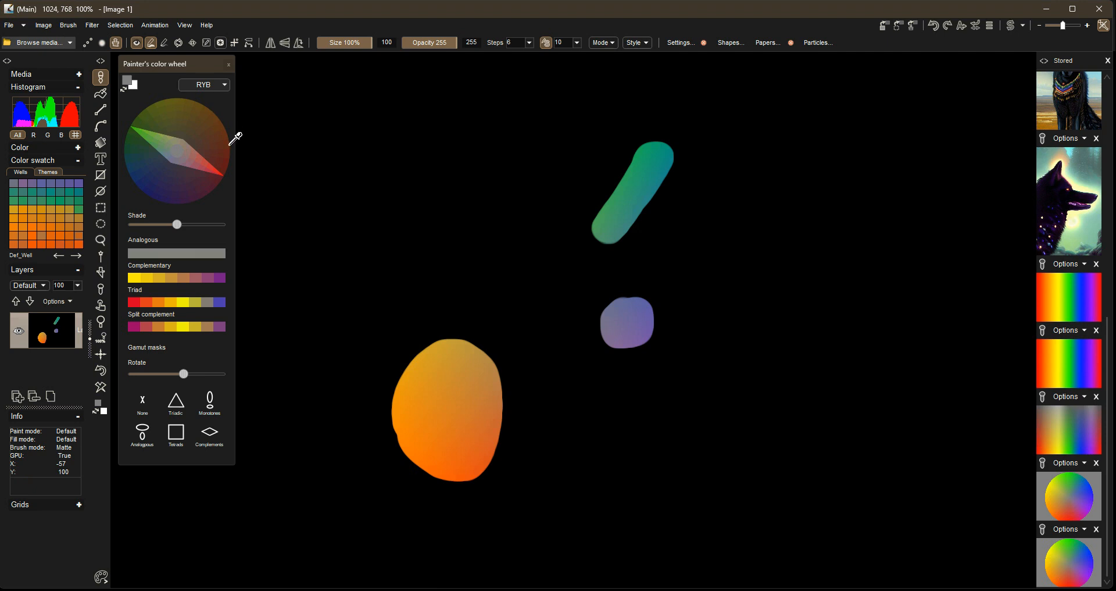
{"action": "mouse_move", "coordinate": [184, 98]}
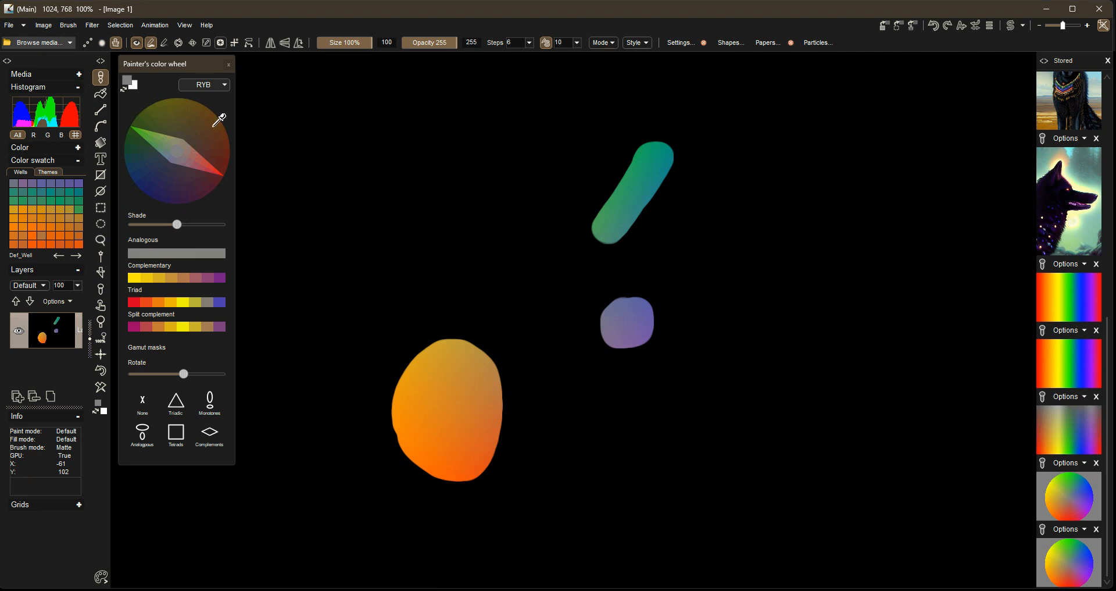
{"action": "mouse_move", "coordinate": [258, 170]}
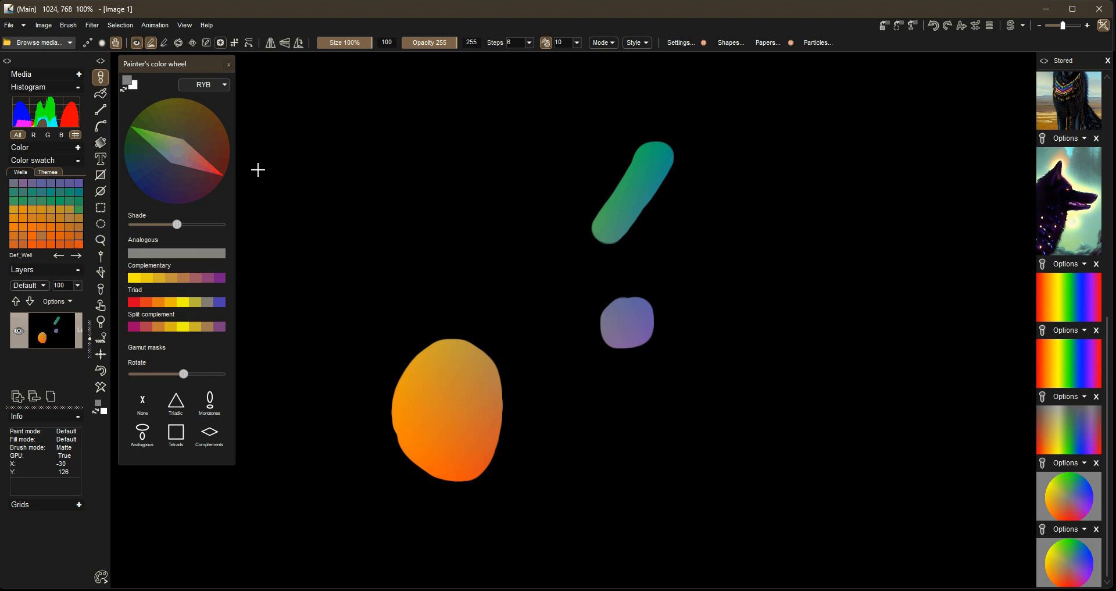
{"action": "mouse_move", "coordinate": [189, 97]}
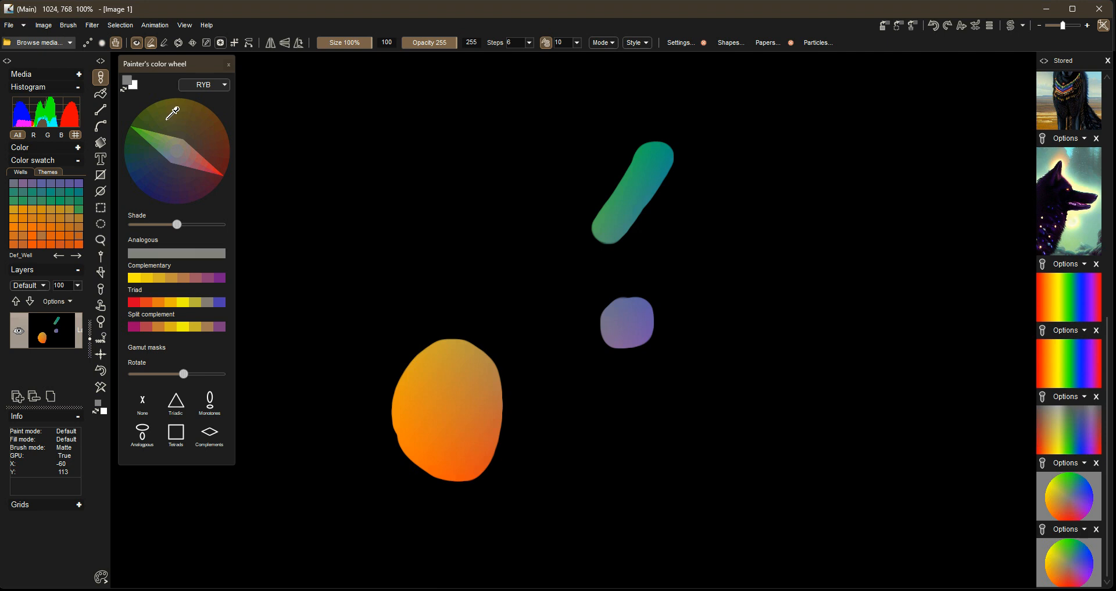
{"action": "mouse_move", "coordinate": [137, 127]}
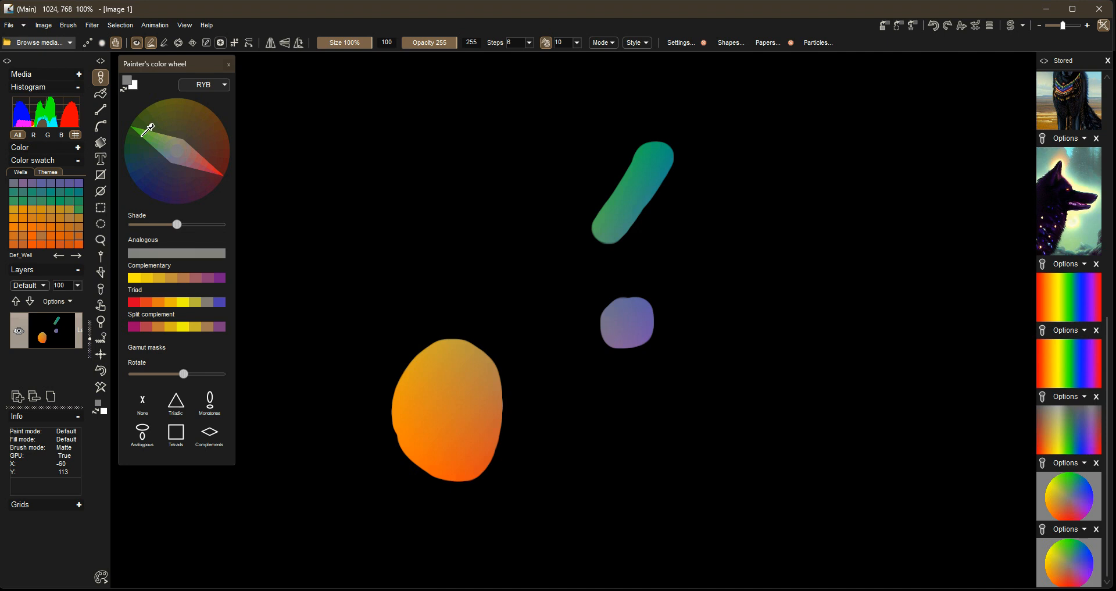
{"action": "mouse_move", "coordinate": [193, 246]}
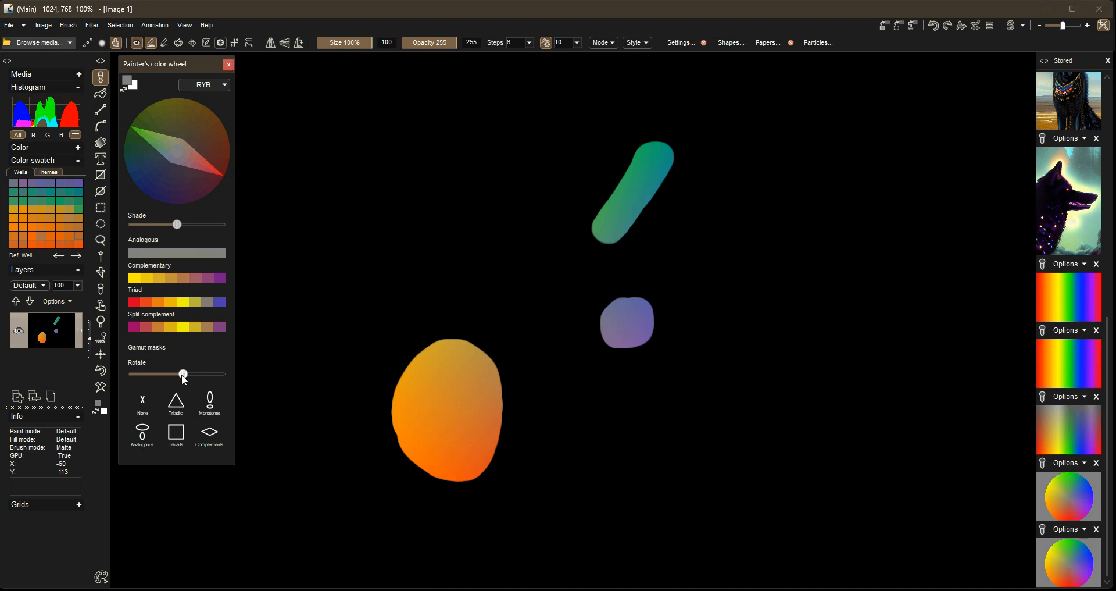
Rotate the colour harmony on the painter's wheel with the Rotate slider.
{"action": "left_click_drag", "start_coordinate": [182, 373], "coordinate": [194, 373]}
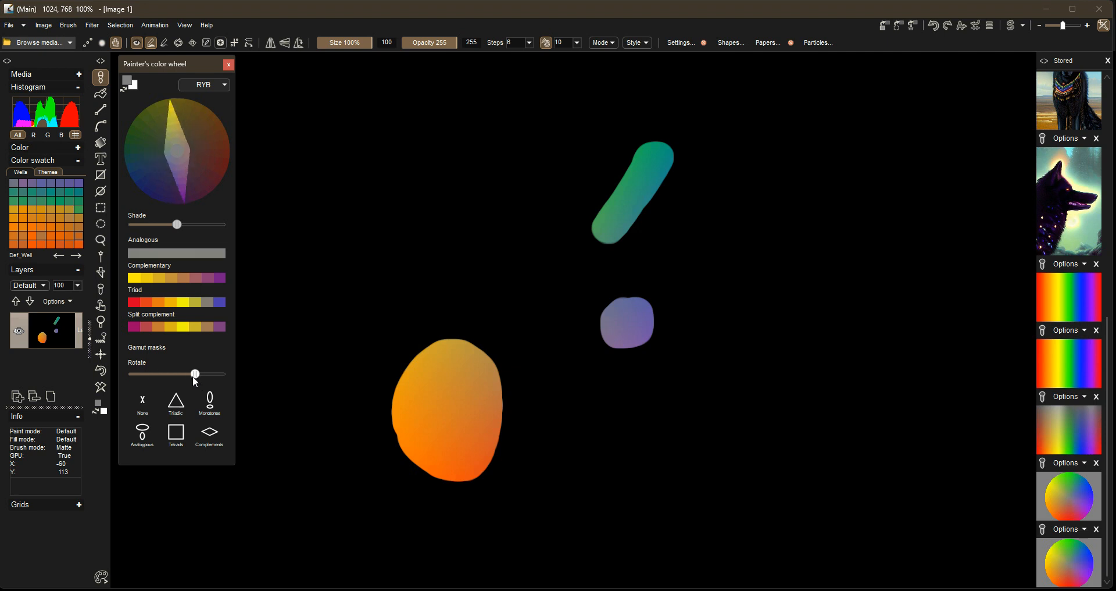
{"action": "left_click_drag", "start_coordinate": [194, 374], "coordinate": [166, 373]}
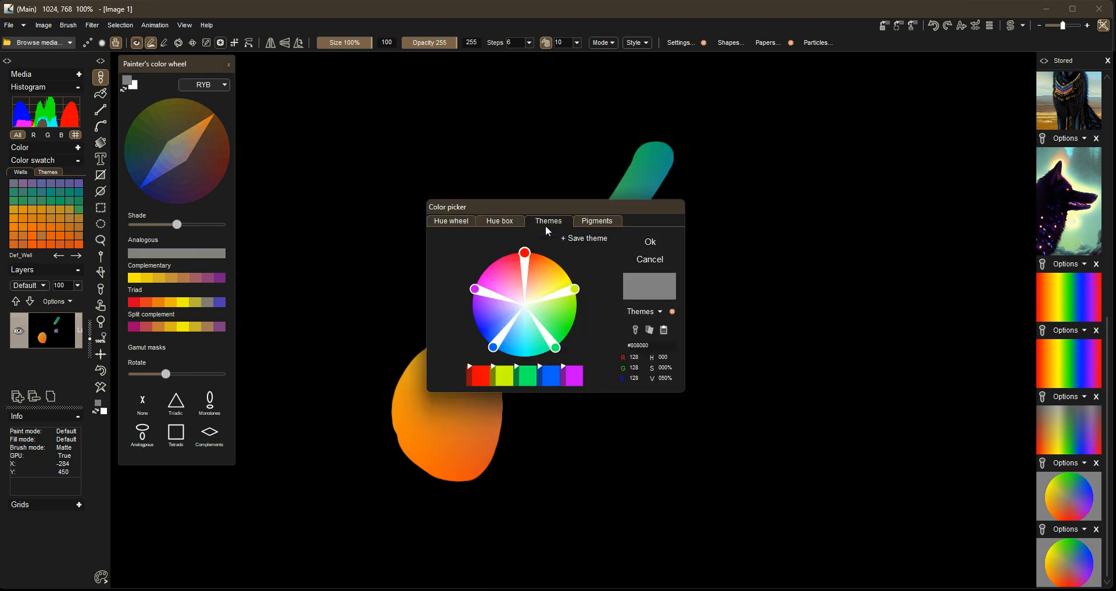
Browse the Pigments list of named colours, then accept with Ok to dismiss the picker.
{"action": "left_click", "coordinate": [596, 221]}
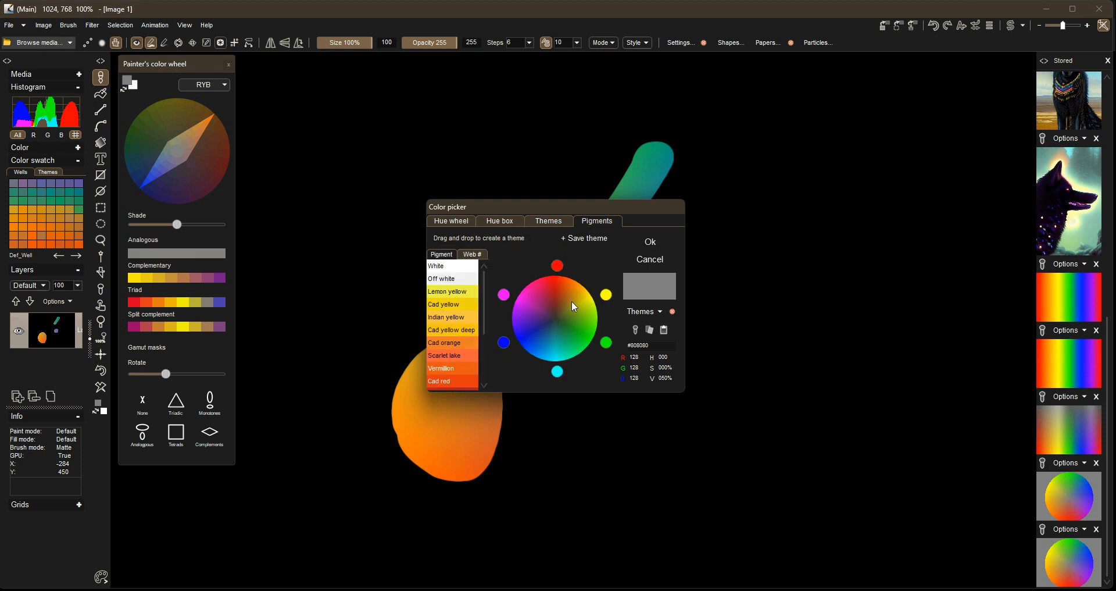
{"action": "mouse_move", "coordinate": [464, 326]}
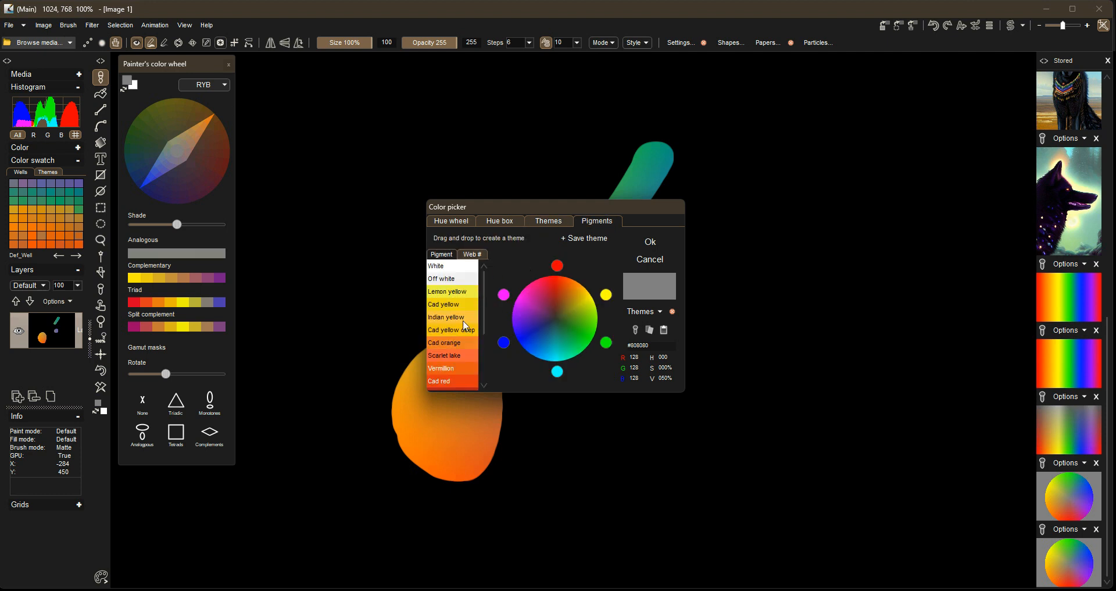
{"action": "mouse_move", "coordinate": [478, 319]}
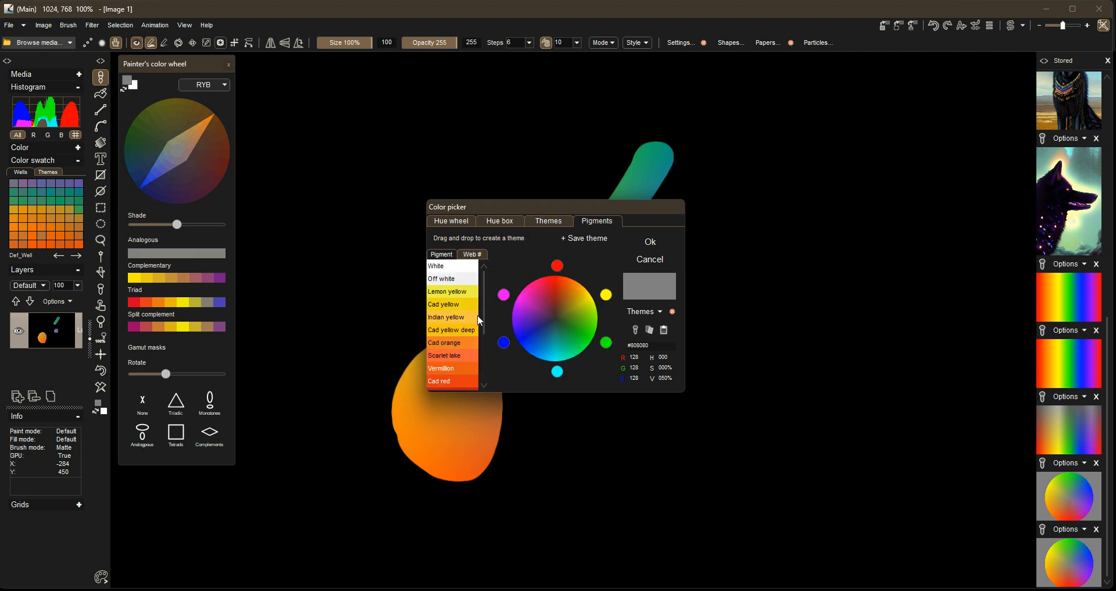
{"action": "scroll", "scroll_direction": "down", "scroll_amount": 3}
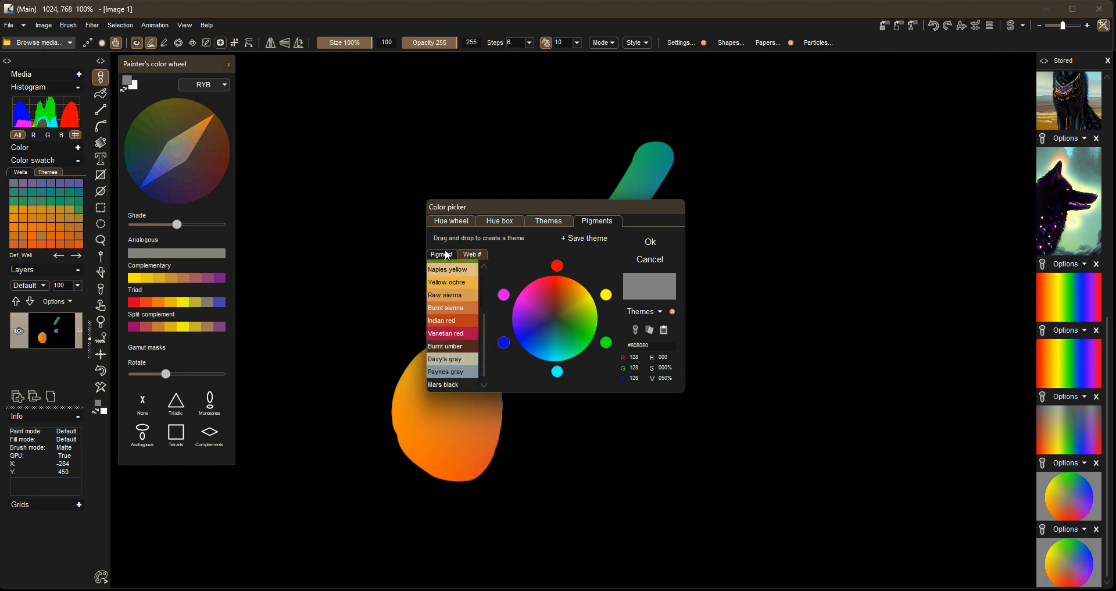
{"action": "scroll", "scroll_direction": "down", "scroll_amount": 3}
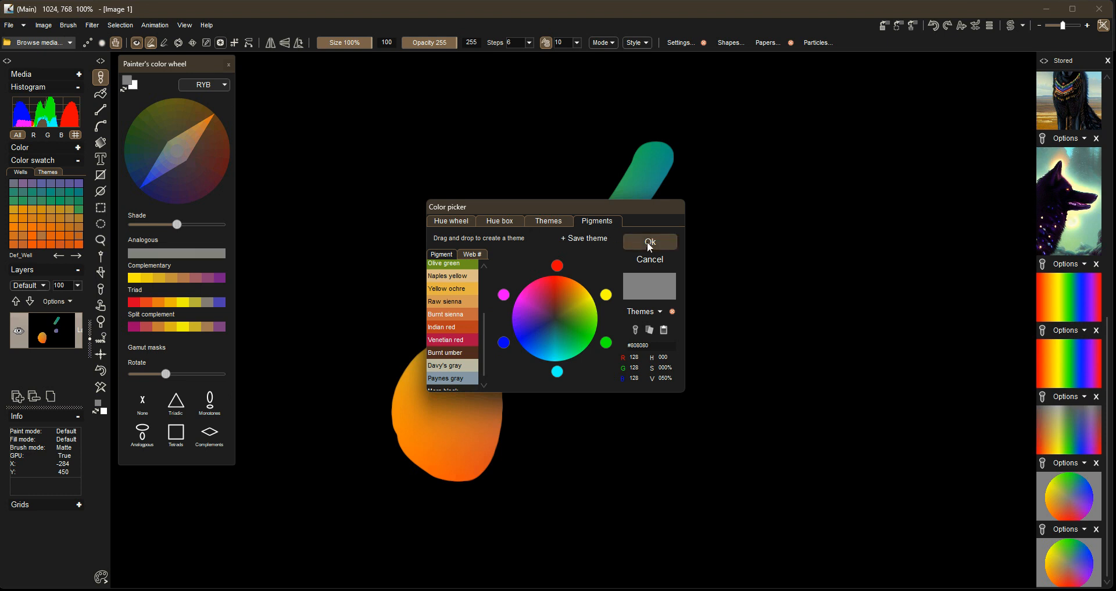
{"action": "left_click", "coordinate": [647, 242]}
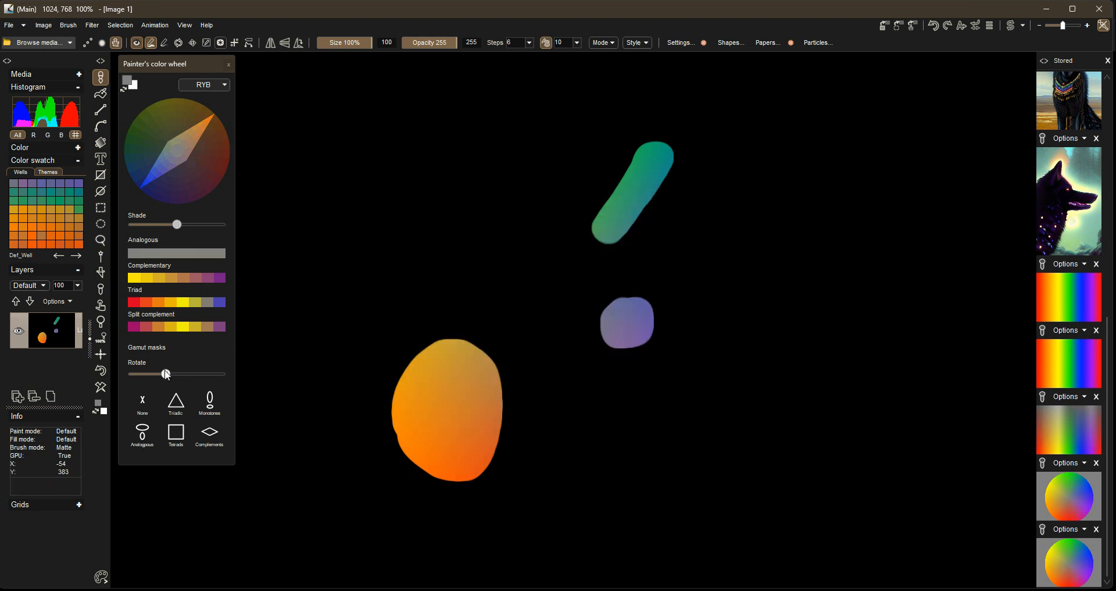
Drag the Rotate slider back toward its original position to restore the harmony angle.
{"action": "left_click_drag", "start_coordinate": [166, 374], "coordinate": [144, 373]}
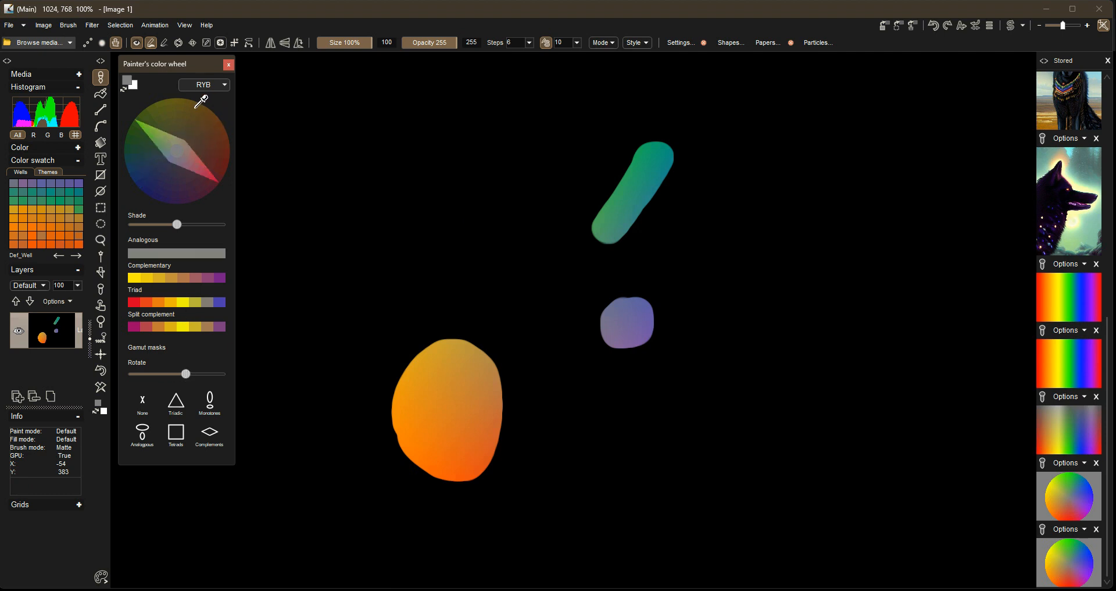
{"action": "mouse_move", "coordinate": [191, 113]}
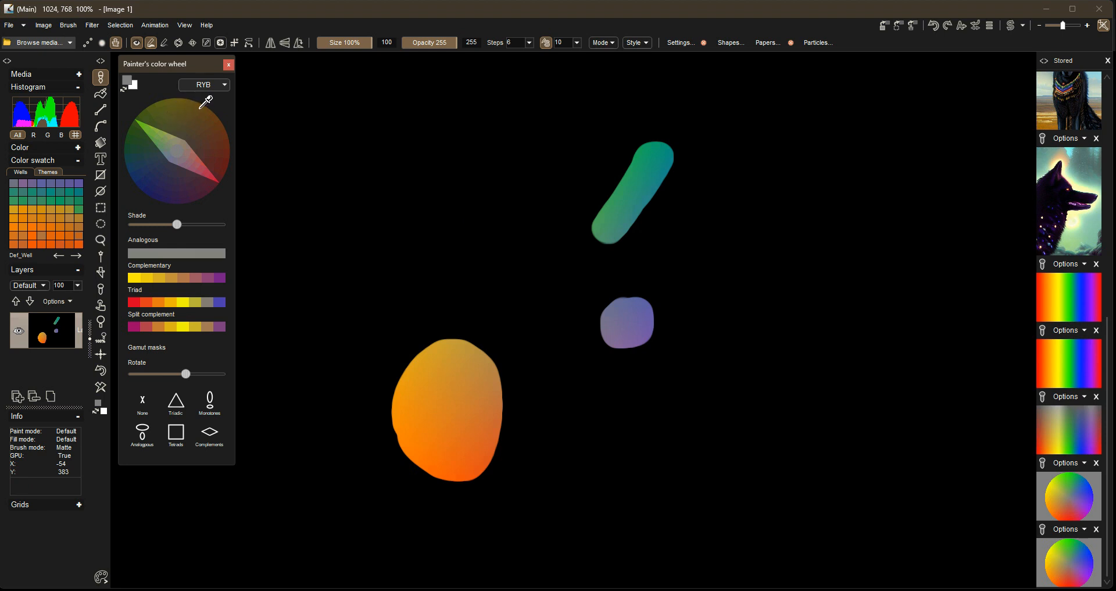
{"action": "mouse_move", "coordinate": [170, 134]}
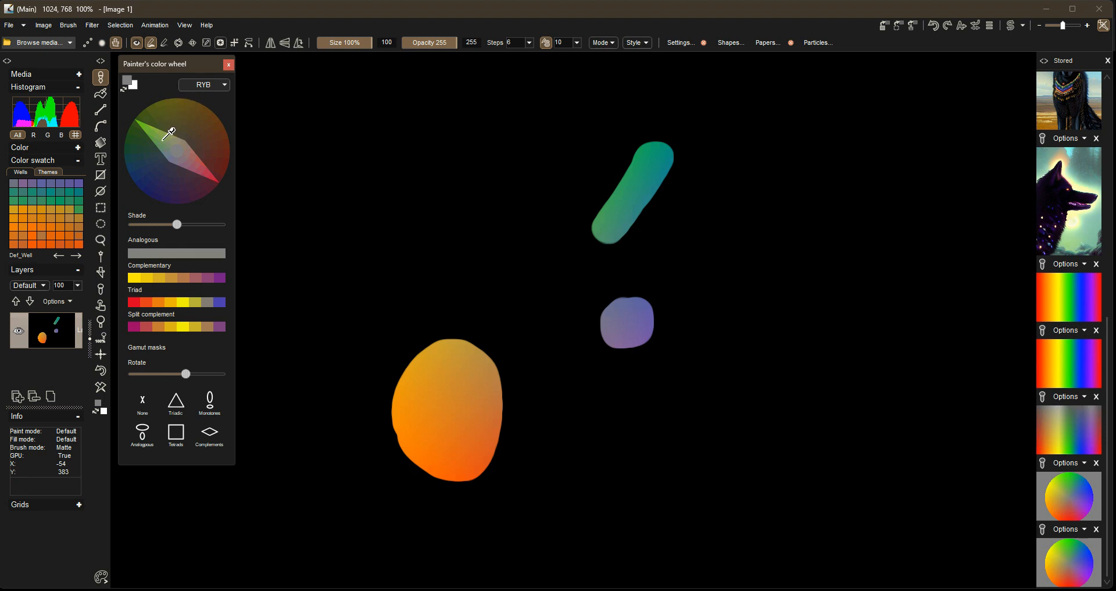